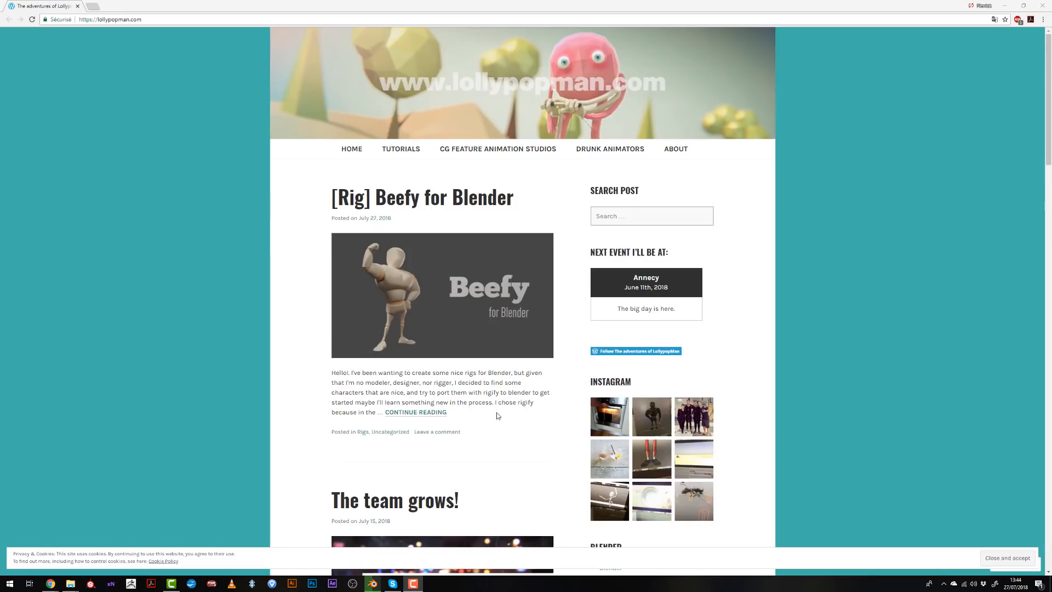
- Reload the Beefy file with its scripts trusted so the rig loads fully
scroll("down", 3)
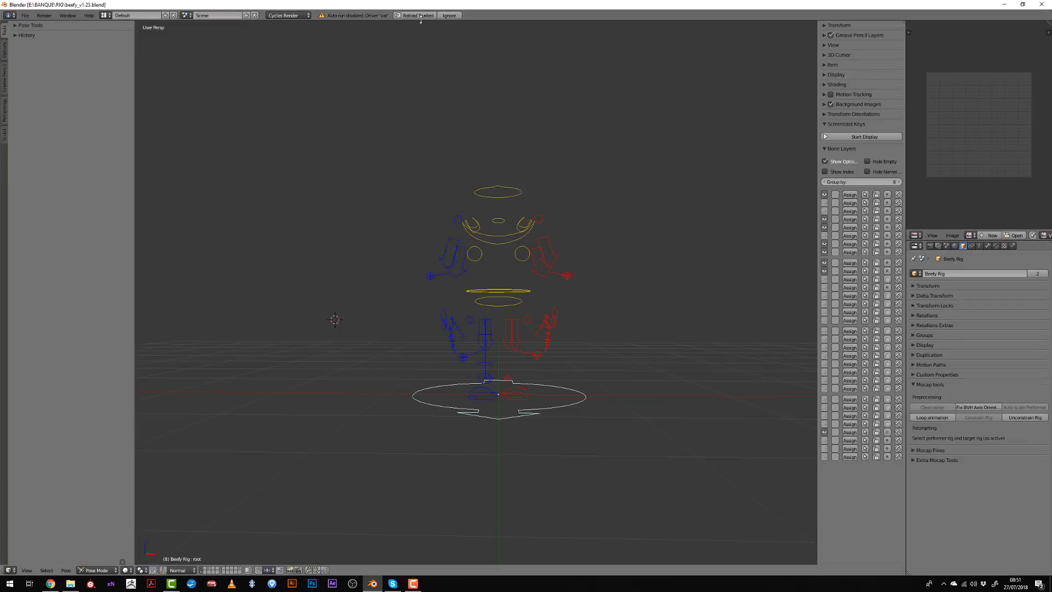
left_click(416, 15)
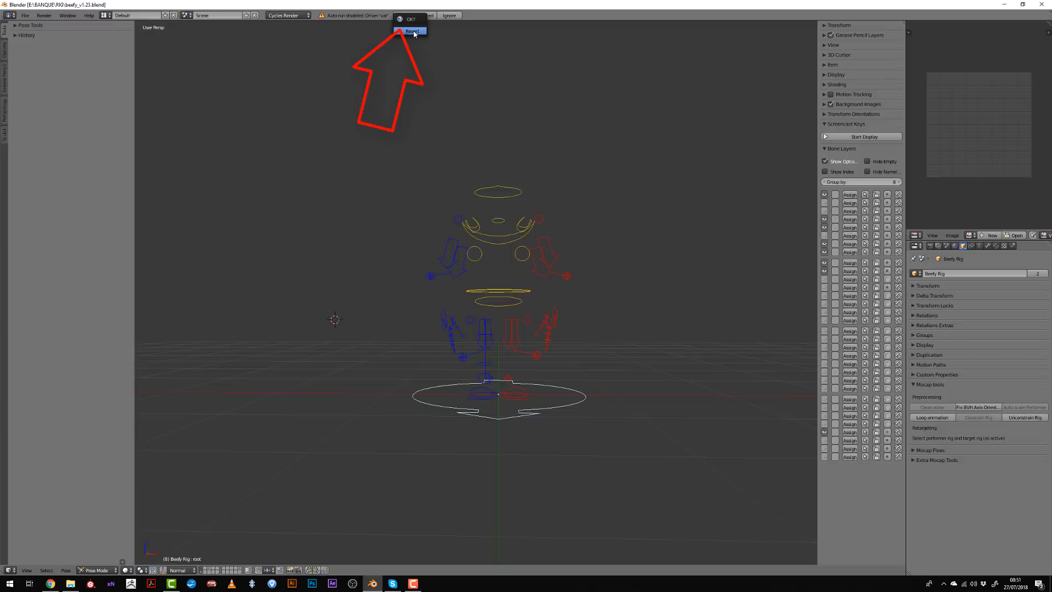
left_click(413, 31)
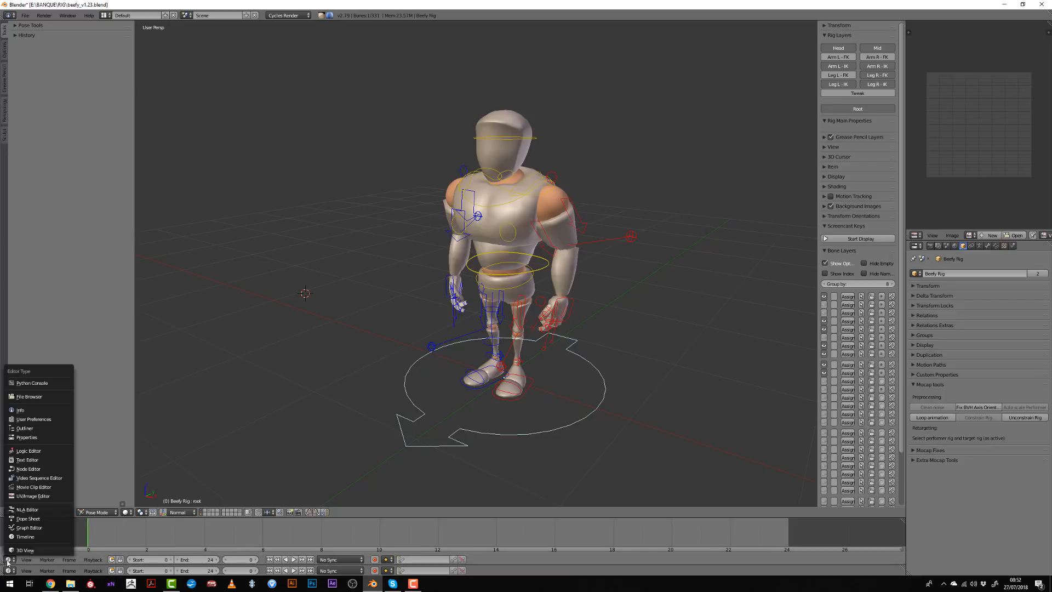
- Change the timeline into a Dope Sheet in Action Editor mode
left_click(28, 518)
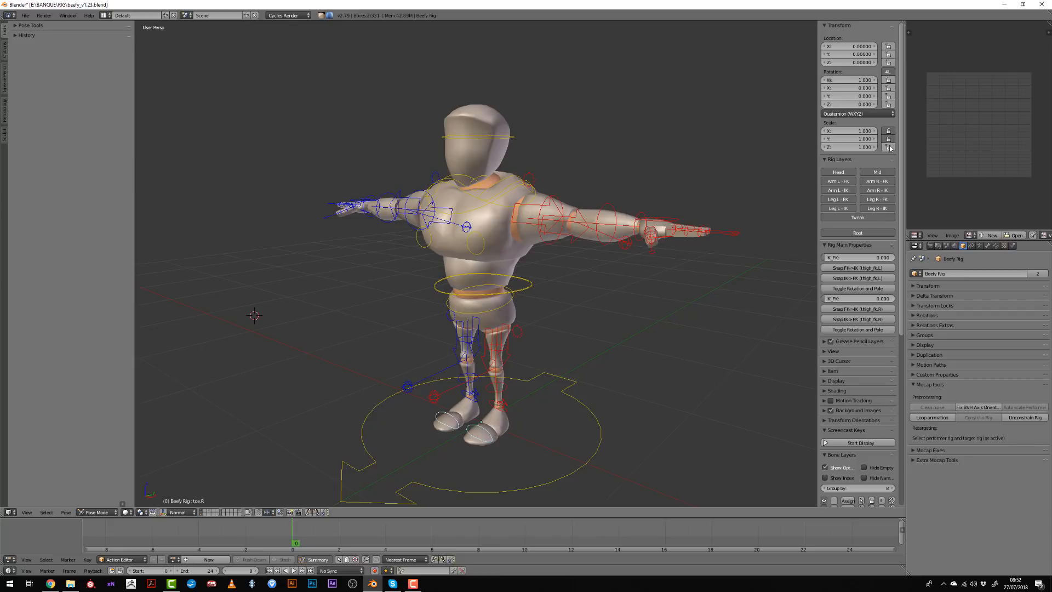
- Give the foot controller XYZ Euler rotation and copy it to all selected bones
right_click(889, 146)
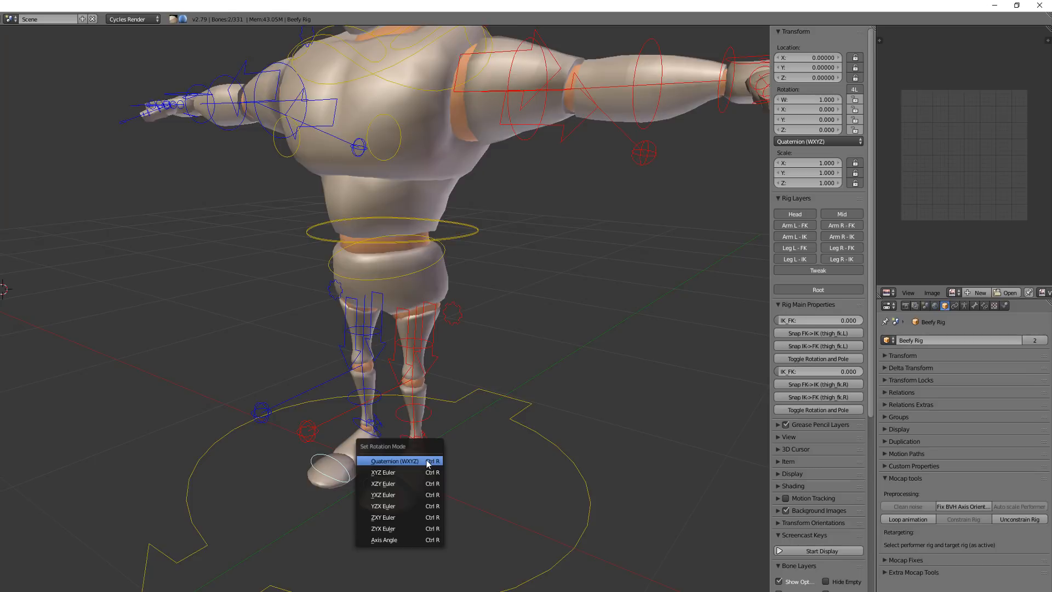
left_click(382, 472)
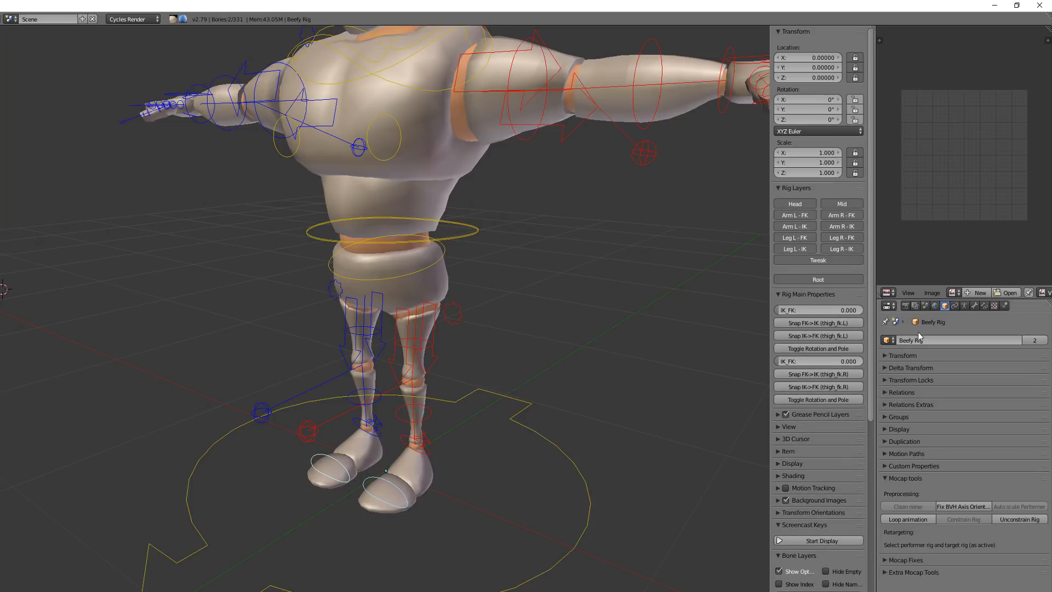
key("ctrl+r")
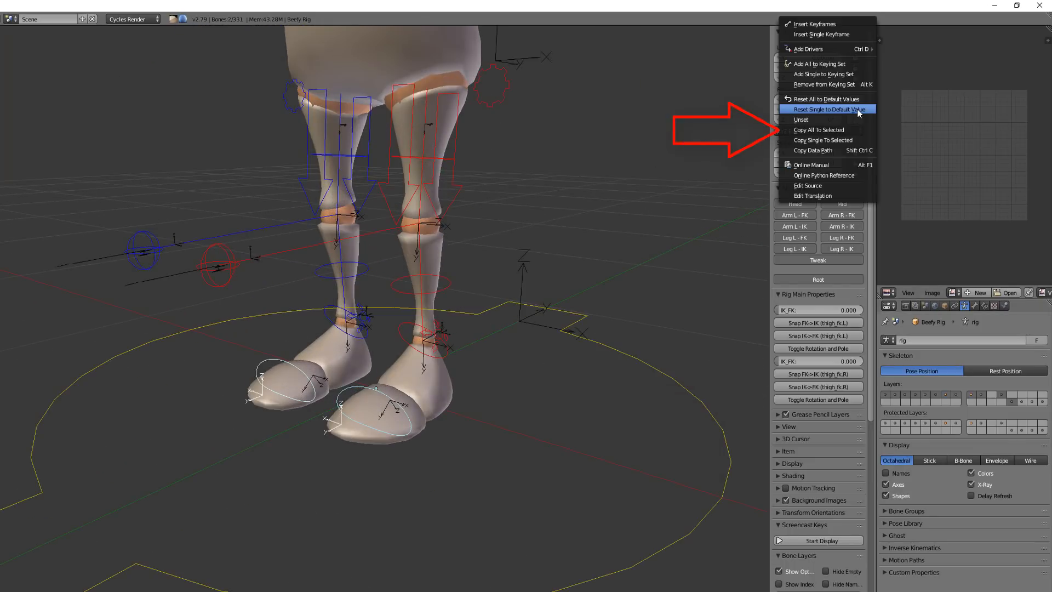
left_click(826, 108)
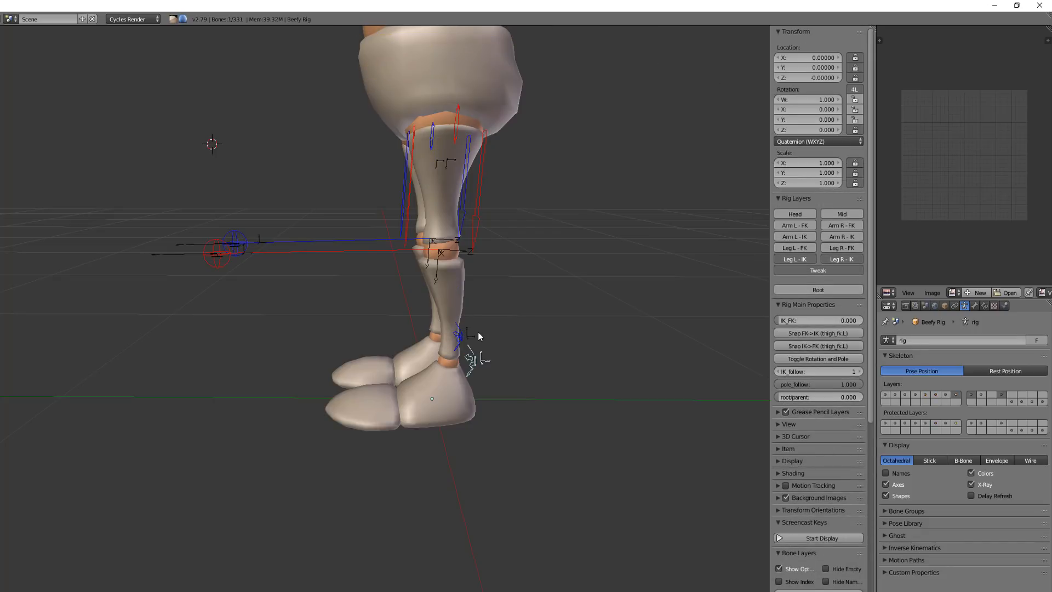
- Set both foot controllers to XZY Euler rotation
left_click_drag(469, 335, 476, 342)
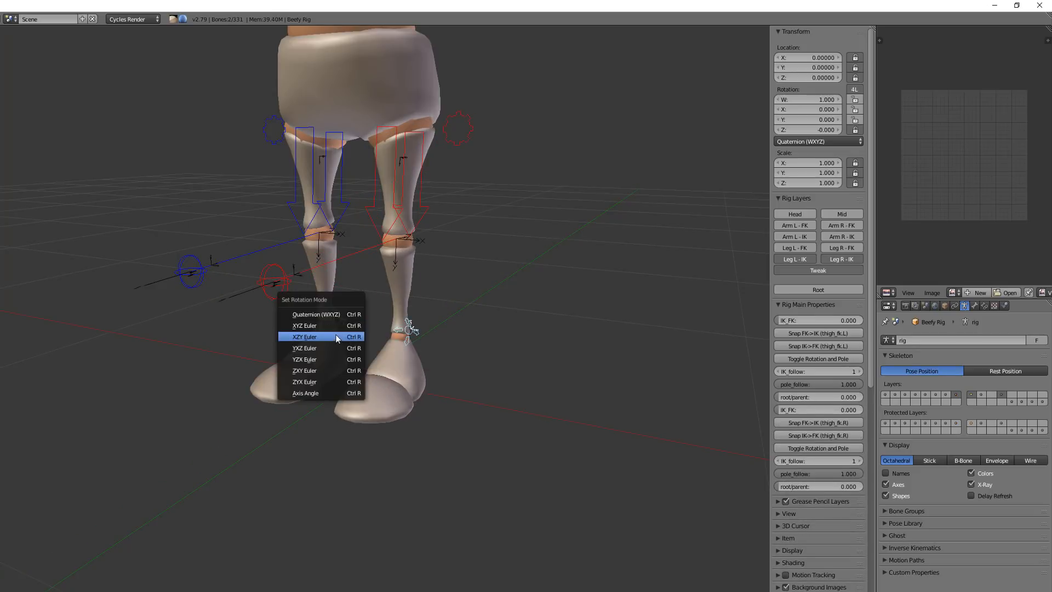
mouse_move(329, 370)
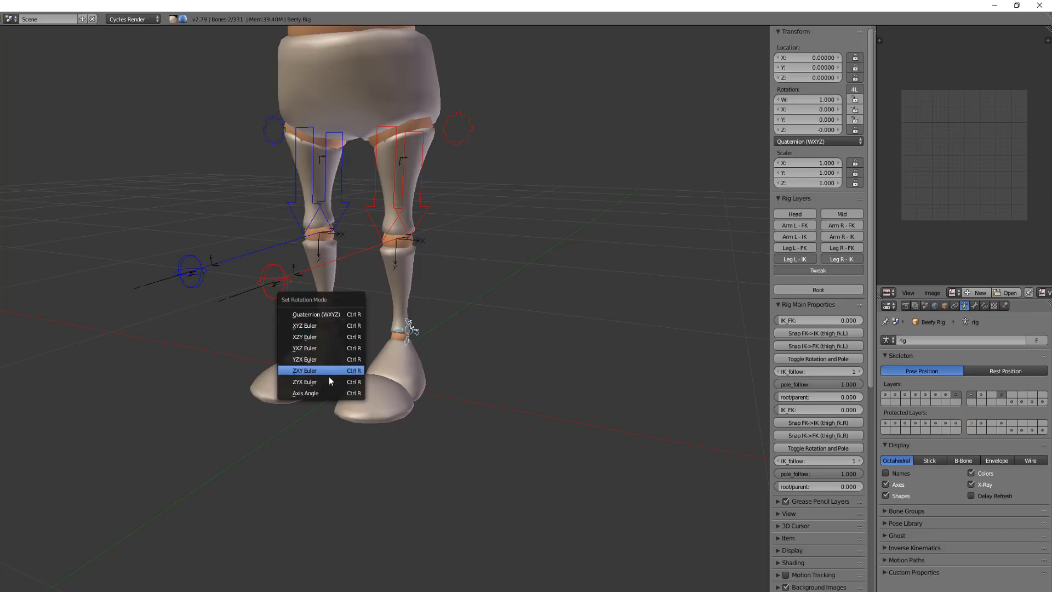
mouse_move(325, 347)
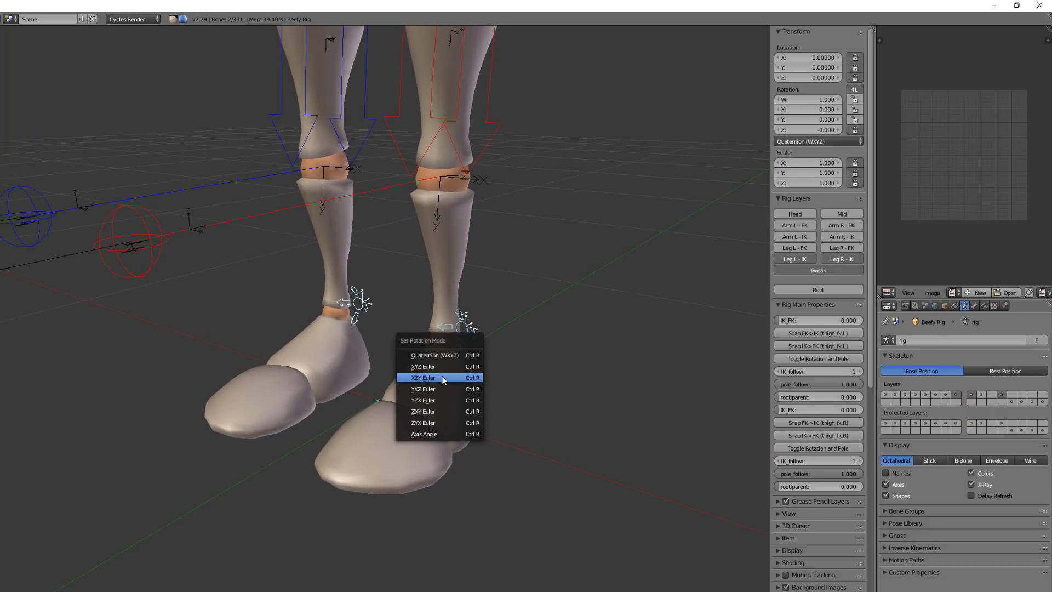
left_click(423, 377)
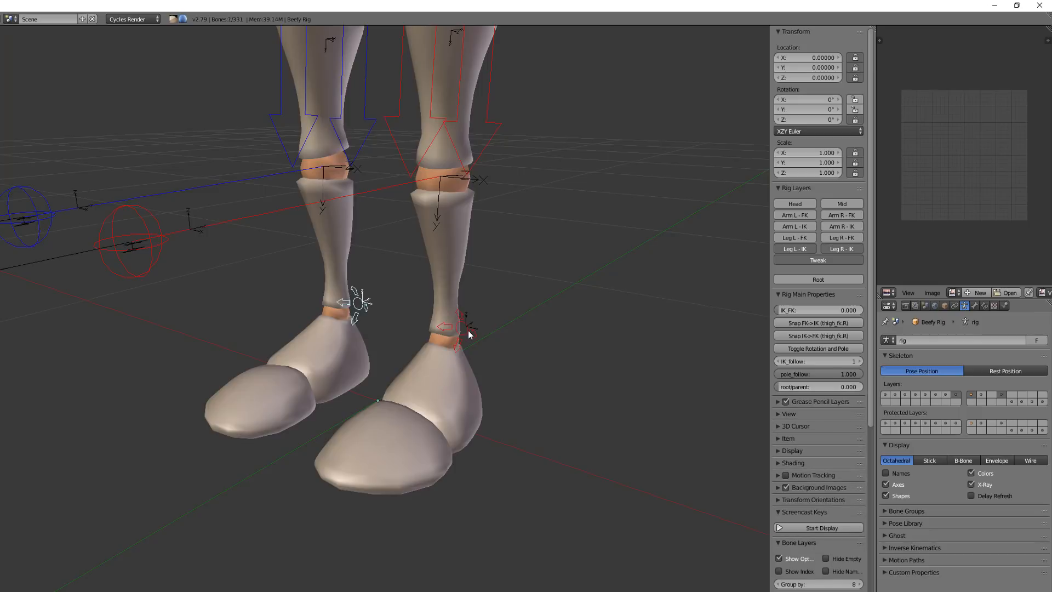
left_click(459, 328)
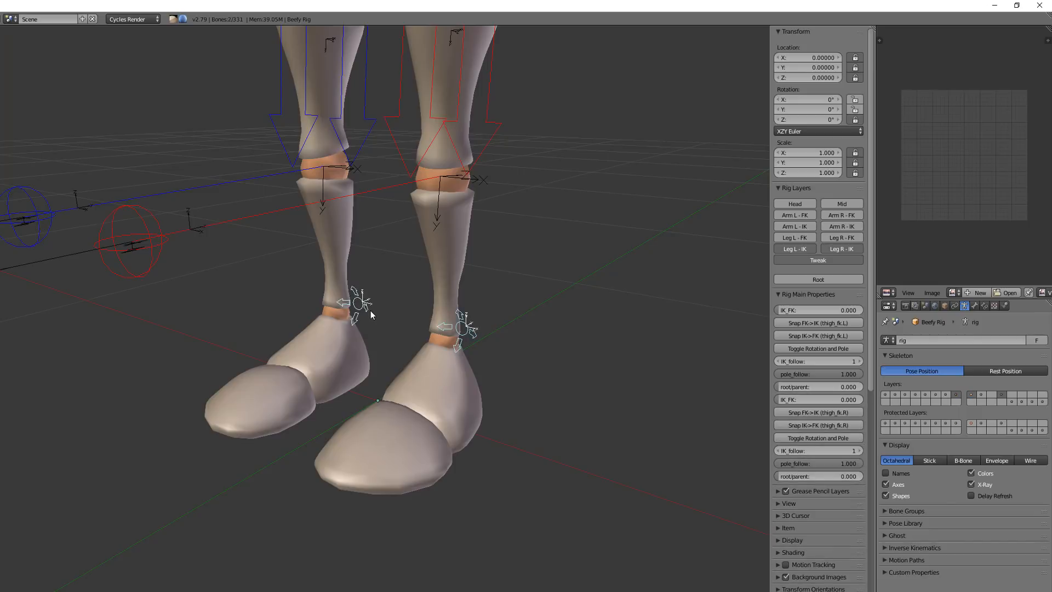
- Set both thigh bones to ZXY Euler rotation with Copy All To Selected
left_click(384, 321)
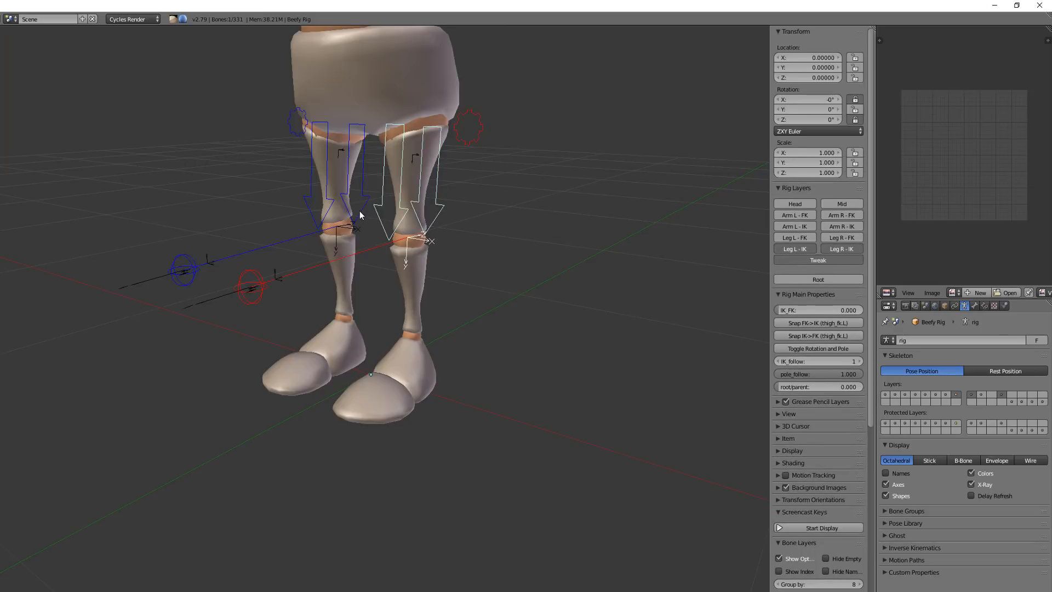
left_click(414, 228)
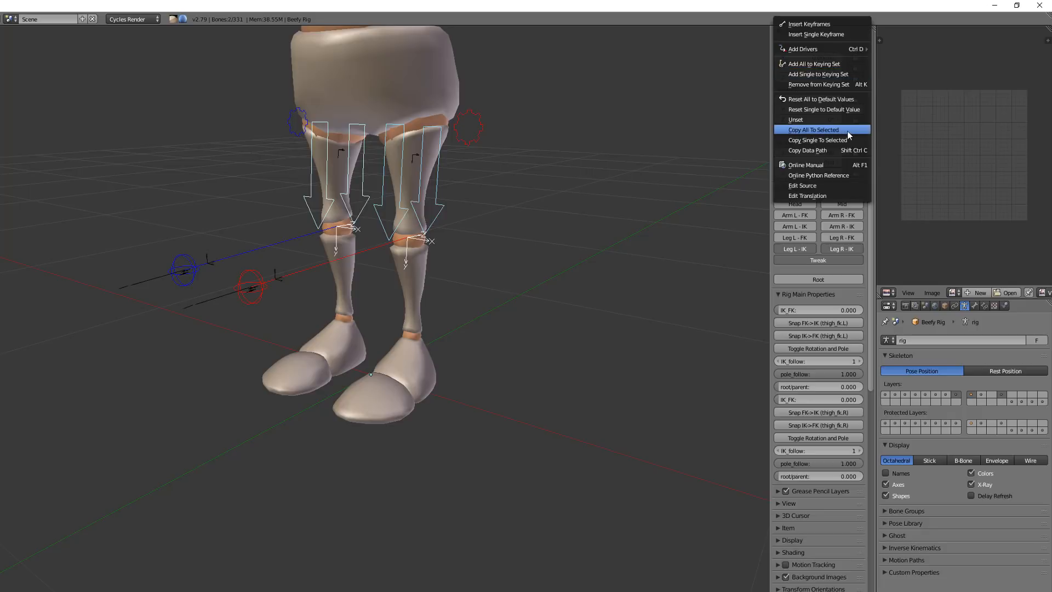
left_click(813, 129)
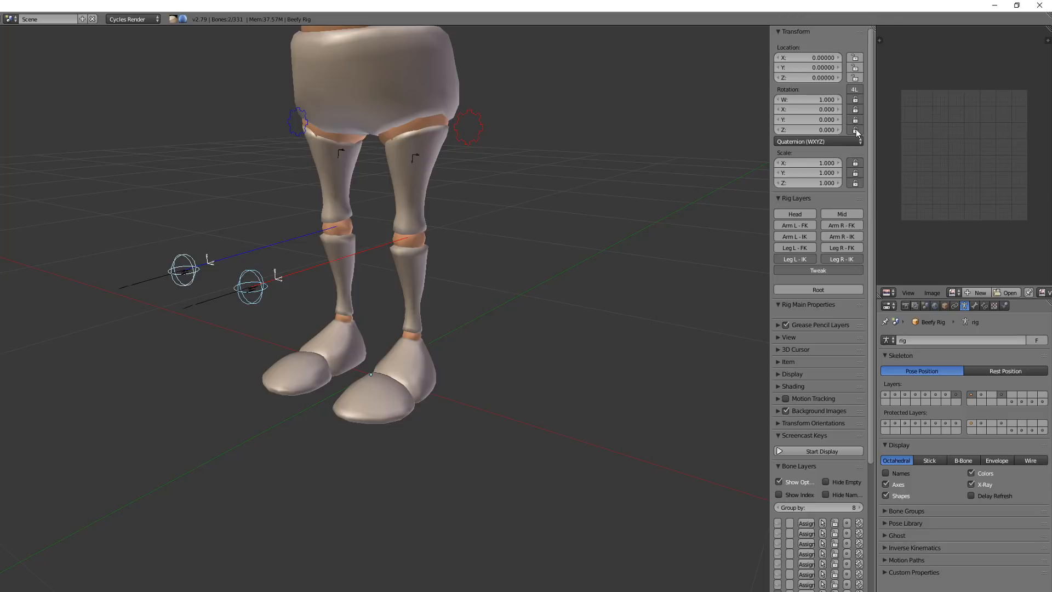
- Set the lower-leg controllers to XYZ Euler and copy it to the selected bones
left_click(310, 272)
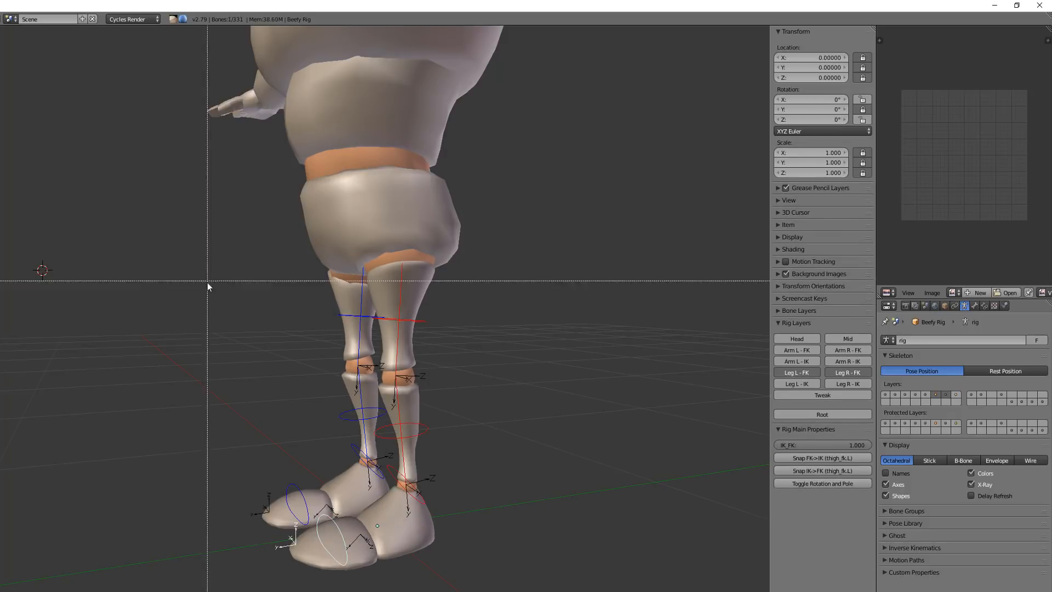
right_click(782, 57)
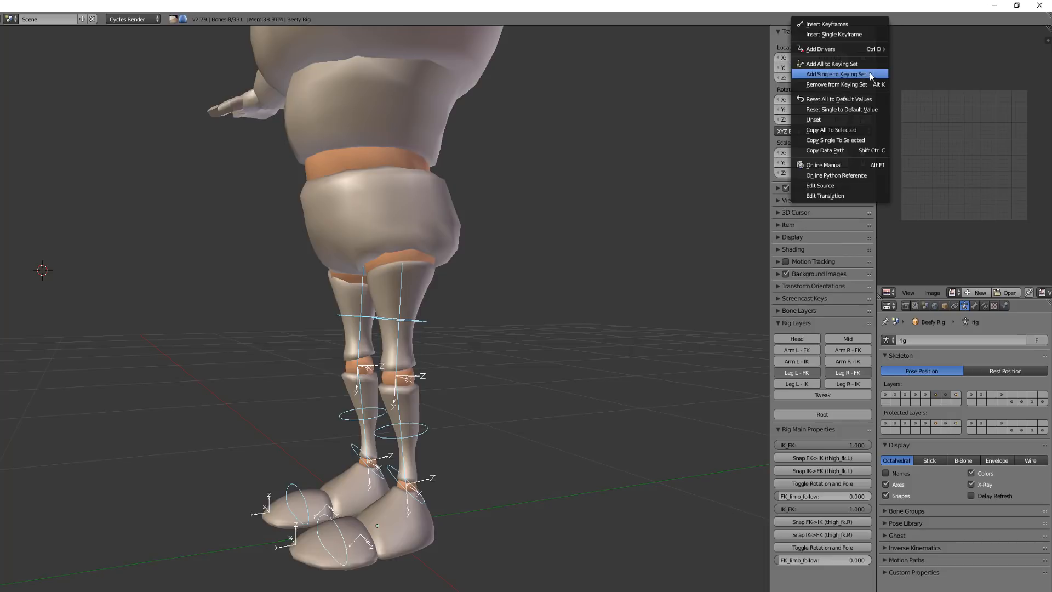
left_click(835, 74)
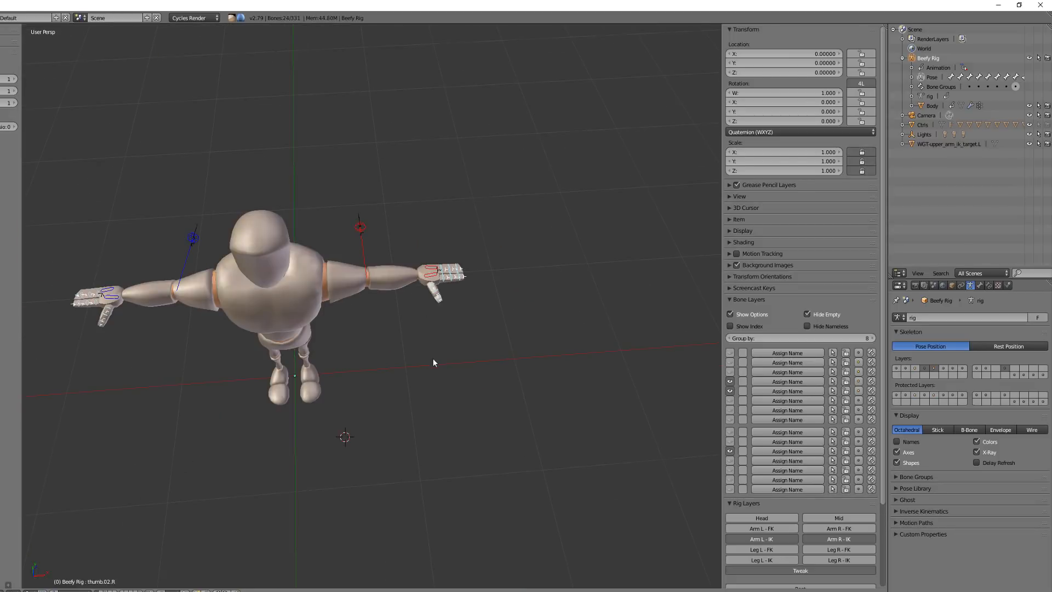
- Copy XYZ Euler rotation mode across all selected arm and hand bones
left_click_drag(433, 362, 504, 336)
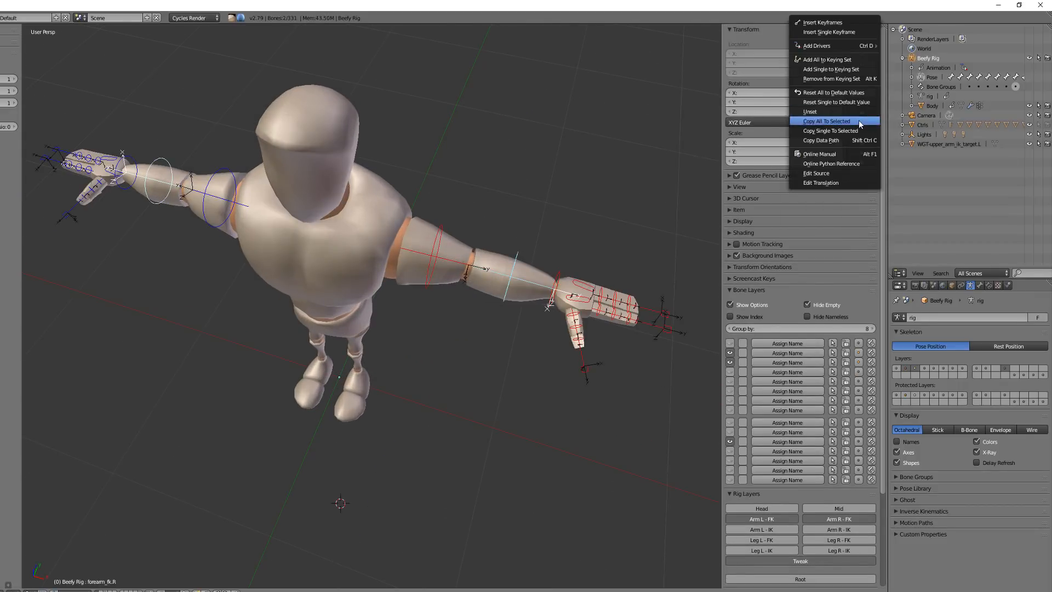
left_click(826, 122)
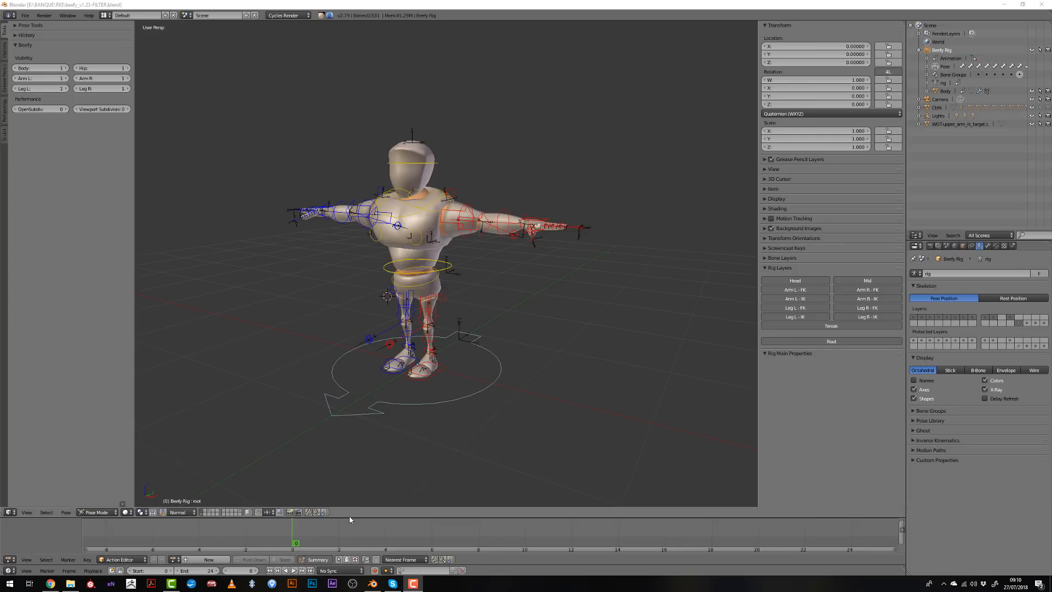
- Join away the Action Editor strip and make the Outliner a clean 3D view
right_click(349, 520)
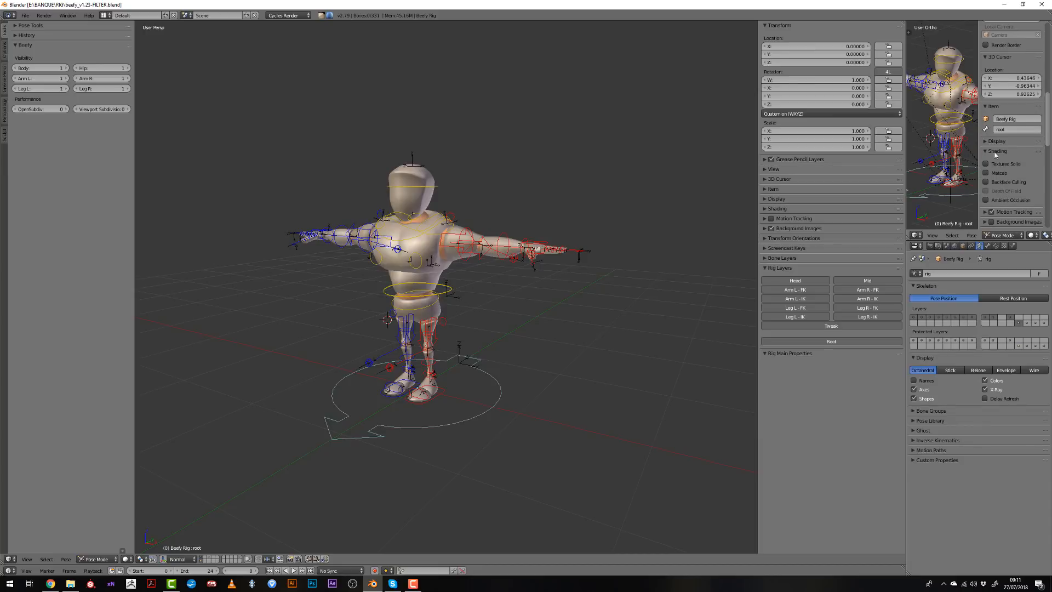
left_click(998, 141)
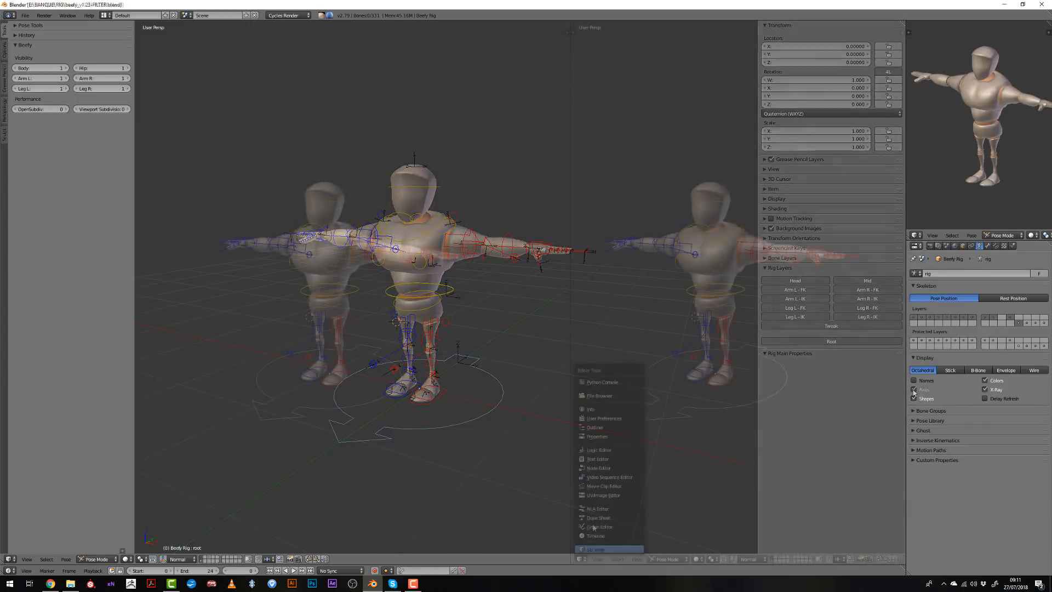
- Make the new split area an Action Editor and hide the 3D view's side panel
left_click(597, 517)
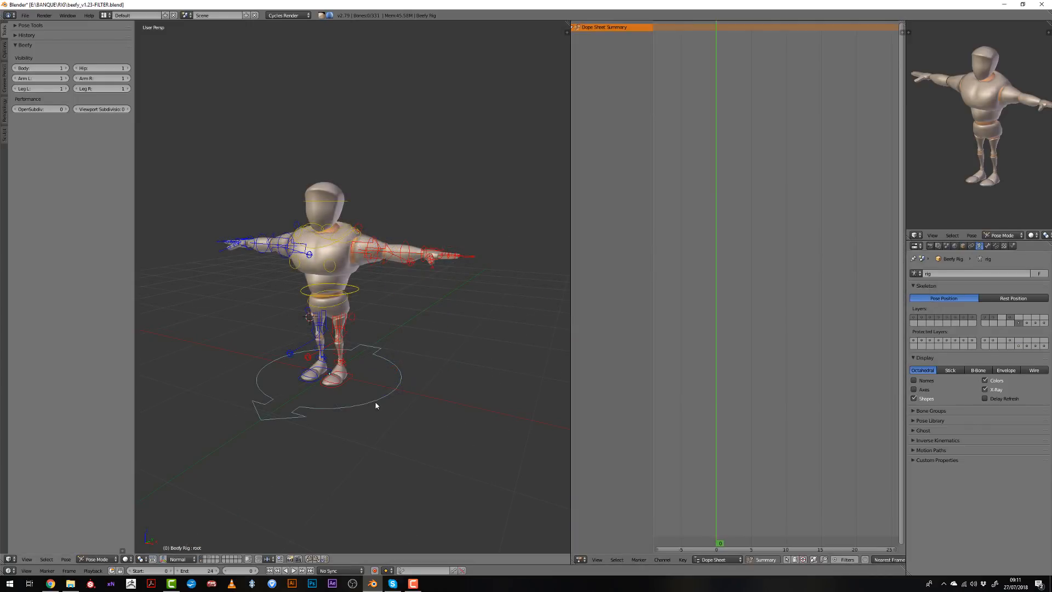
key("n")
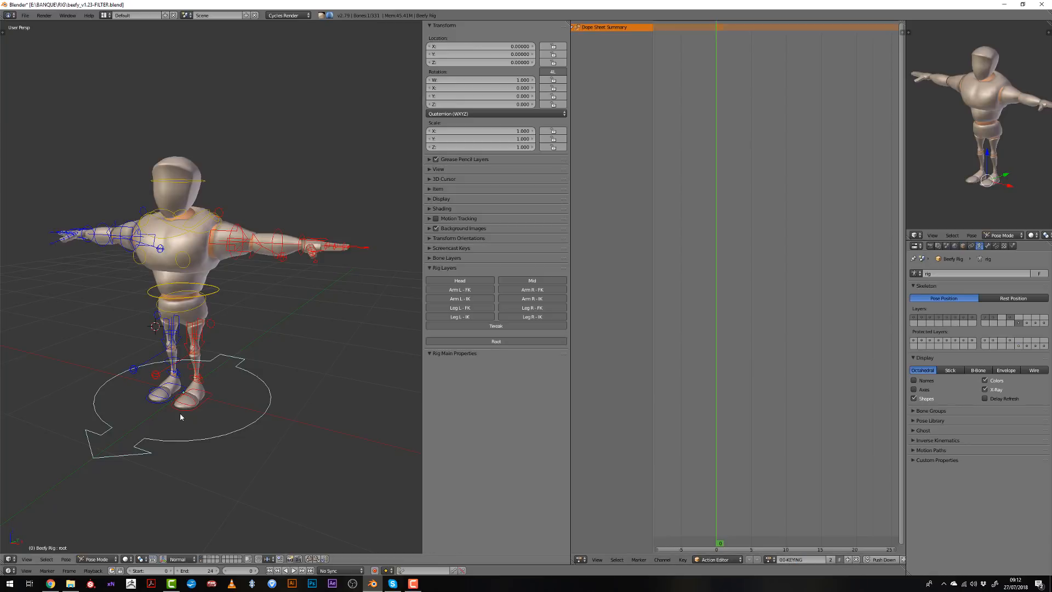
key("i")
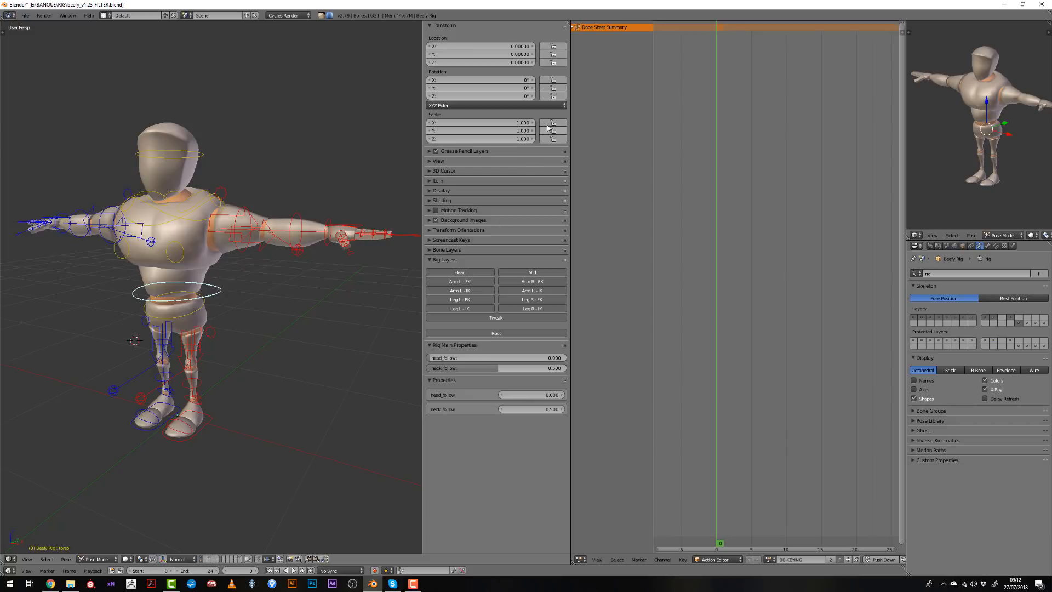
- Keyframe location and rotation on the first controller and the head controller
key("i")
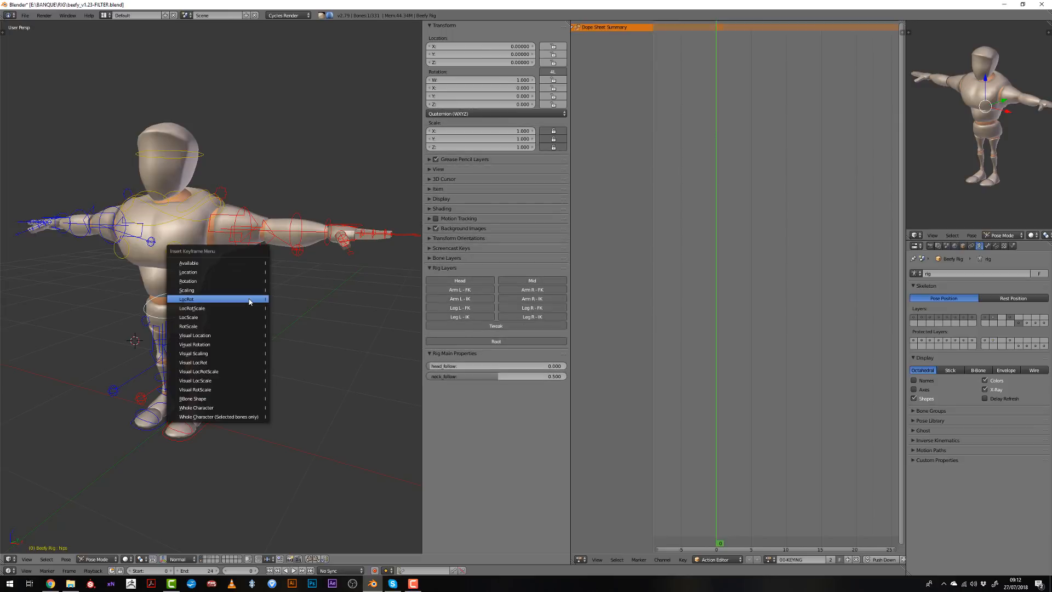
mouse_move(215, 298)
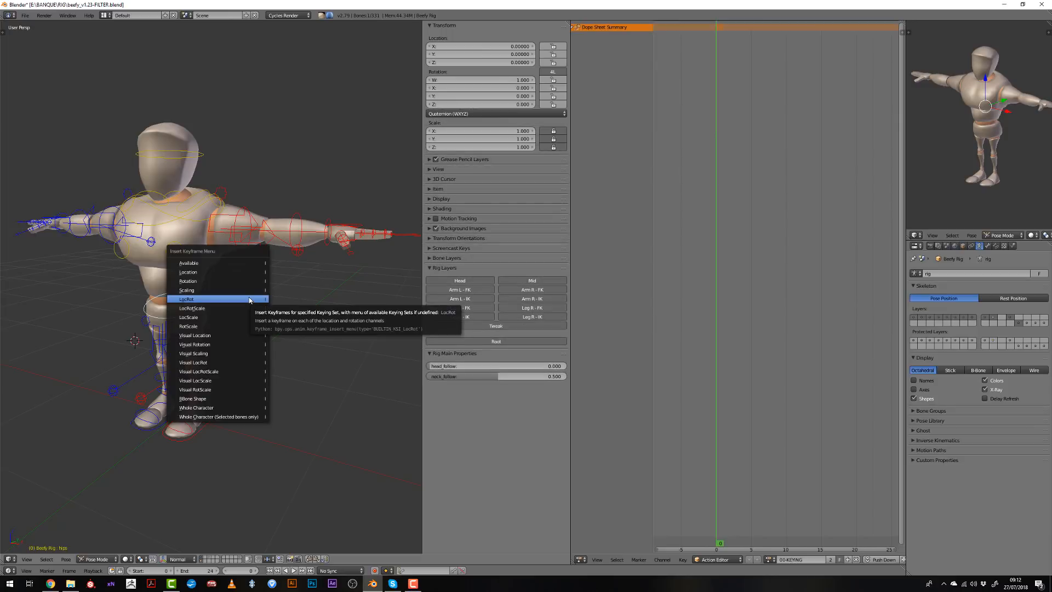
left_click(186, 299)
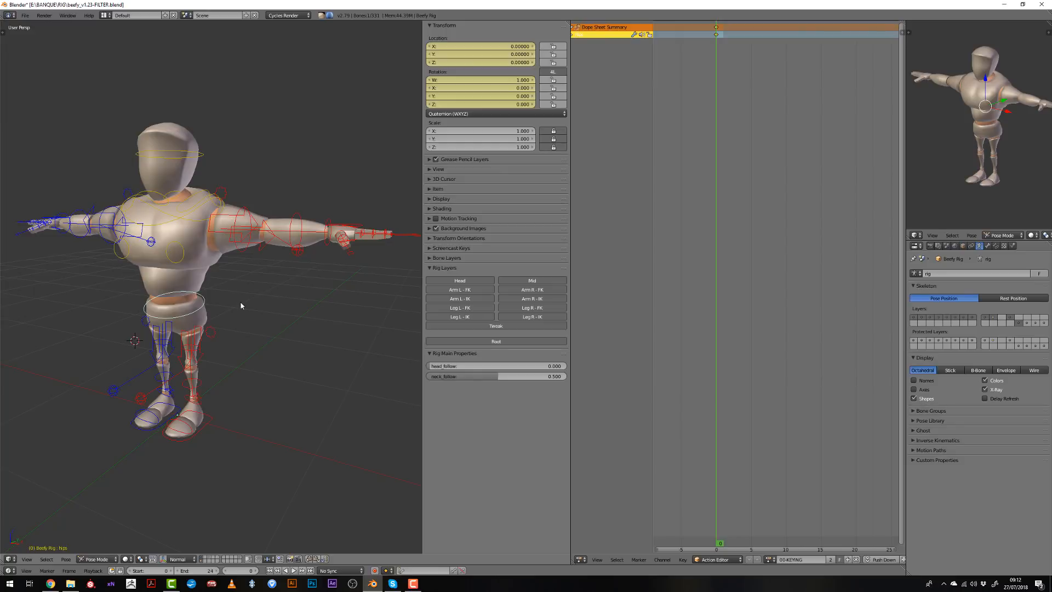
left_click(188, 201)
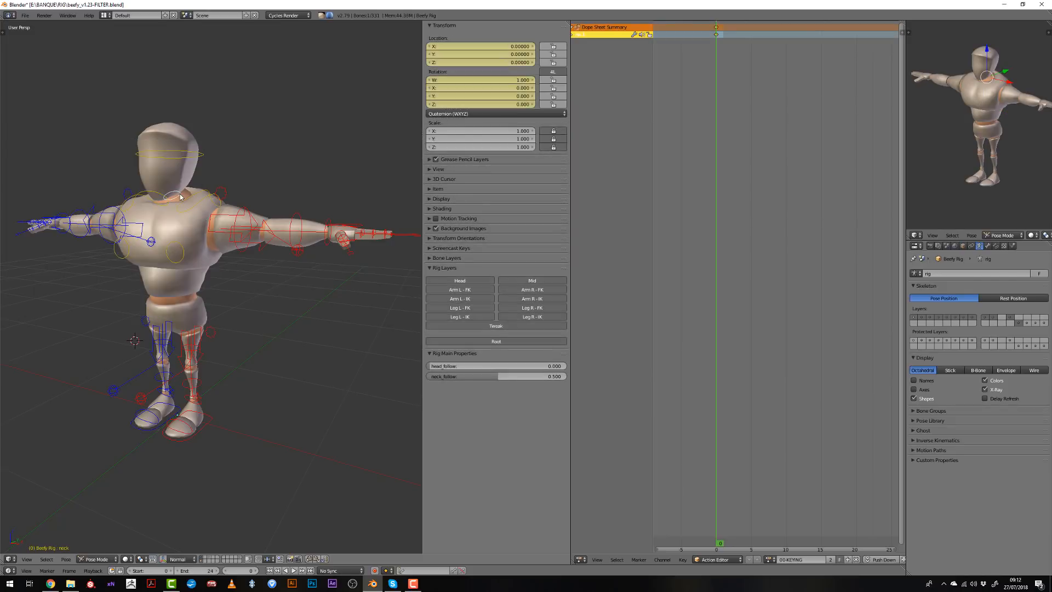
left_click(171, 155)
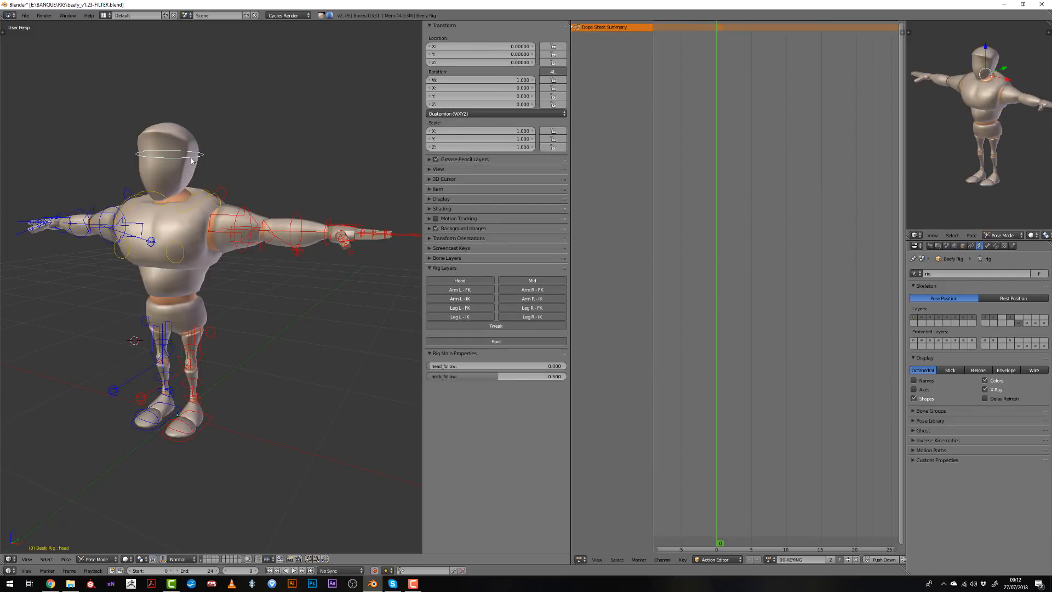
key("i")
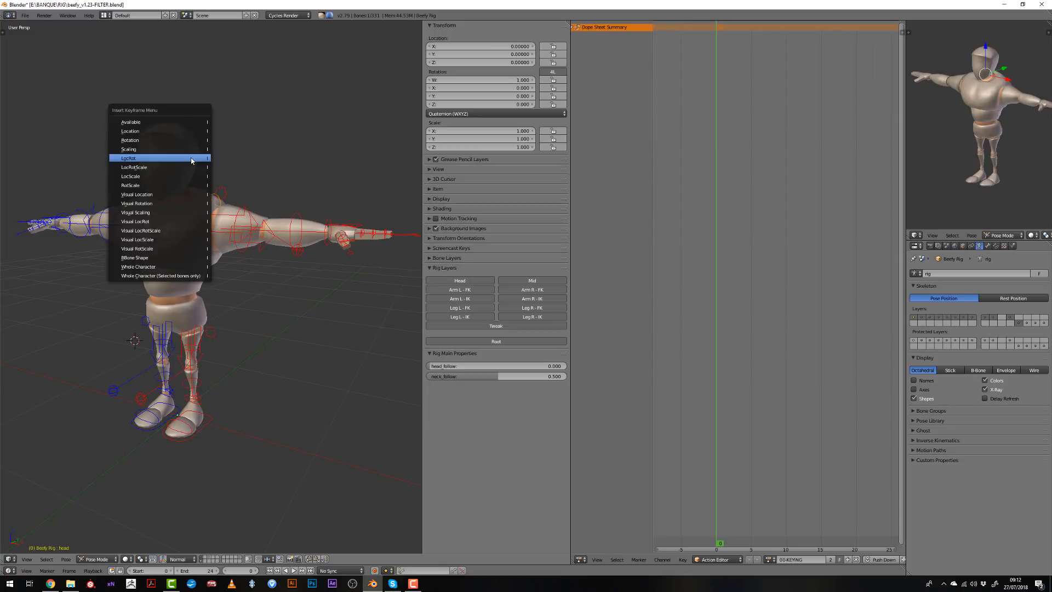
left_click(128, 158)
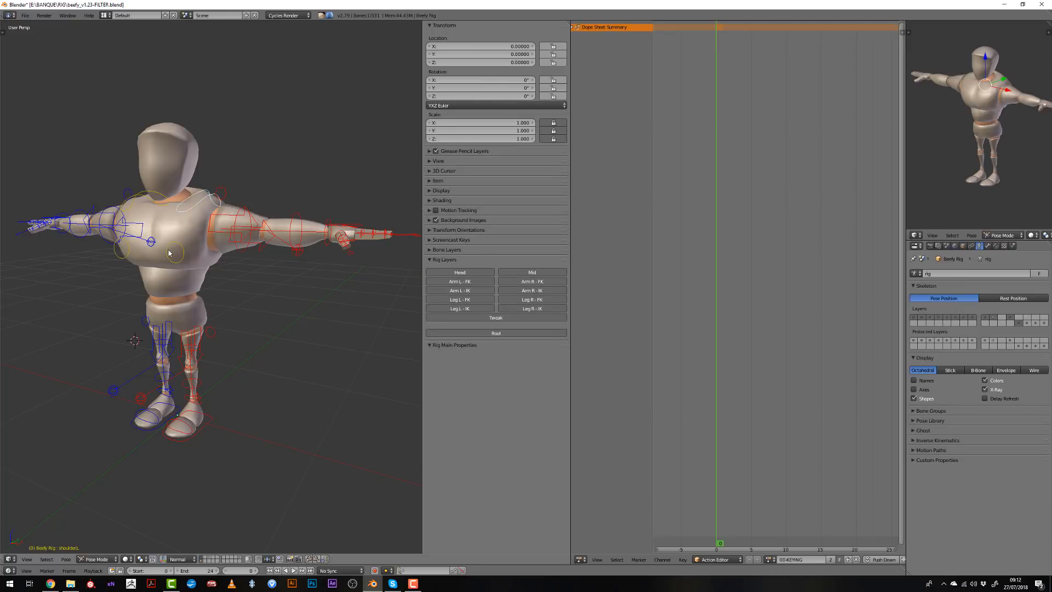
- Keyframe the breast controllers and the shoulder with LocRotScale
left_click(173, 251)
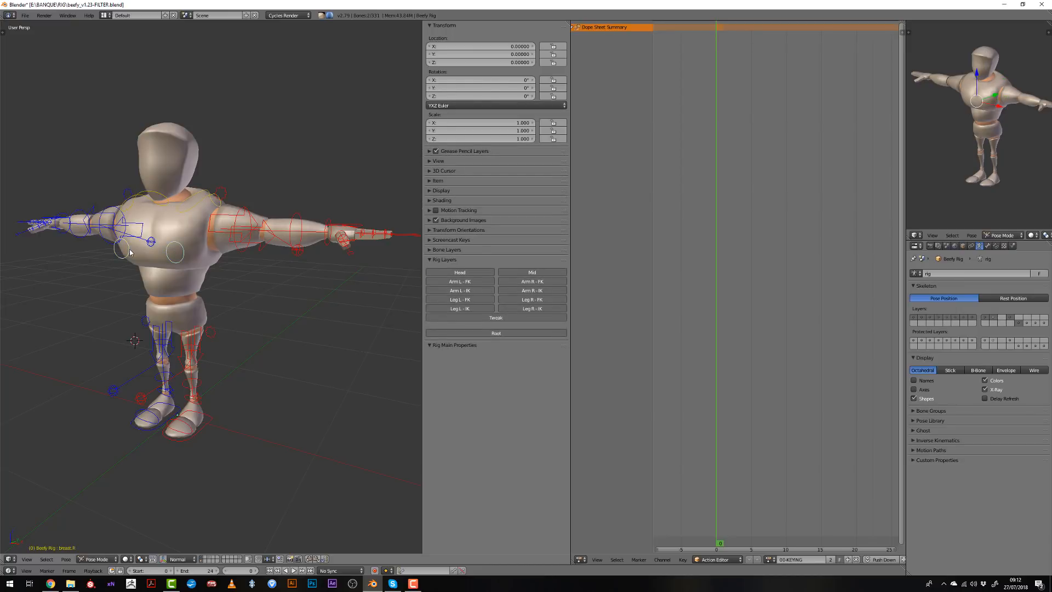
left_click(172, 251)
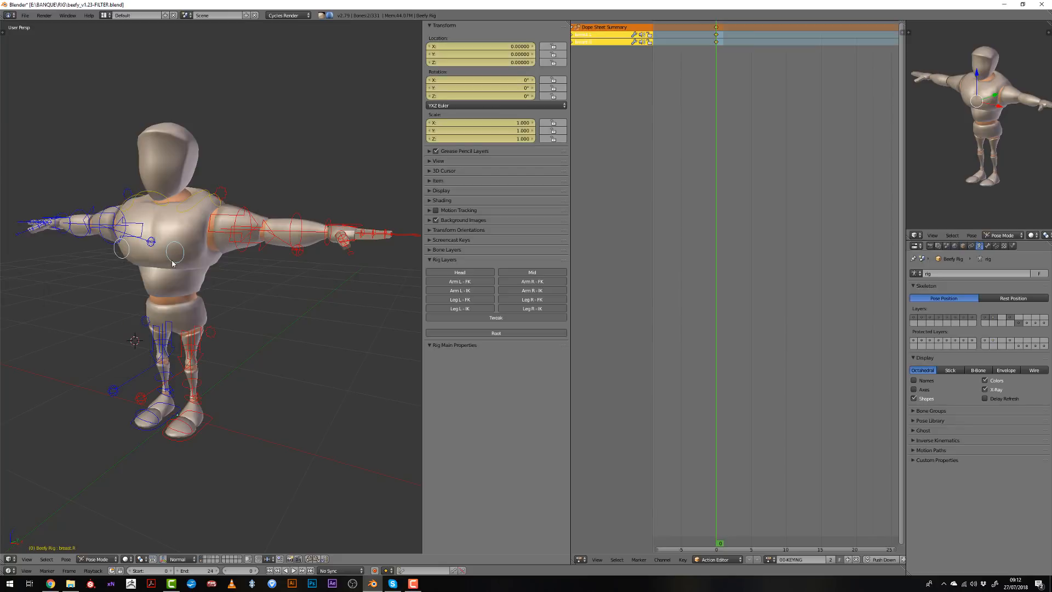
left_click(177, 201)
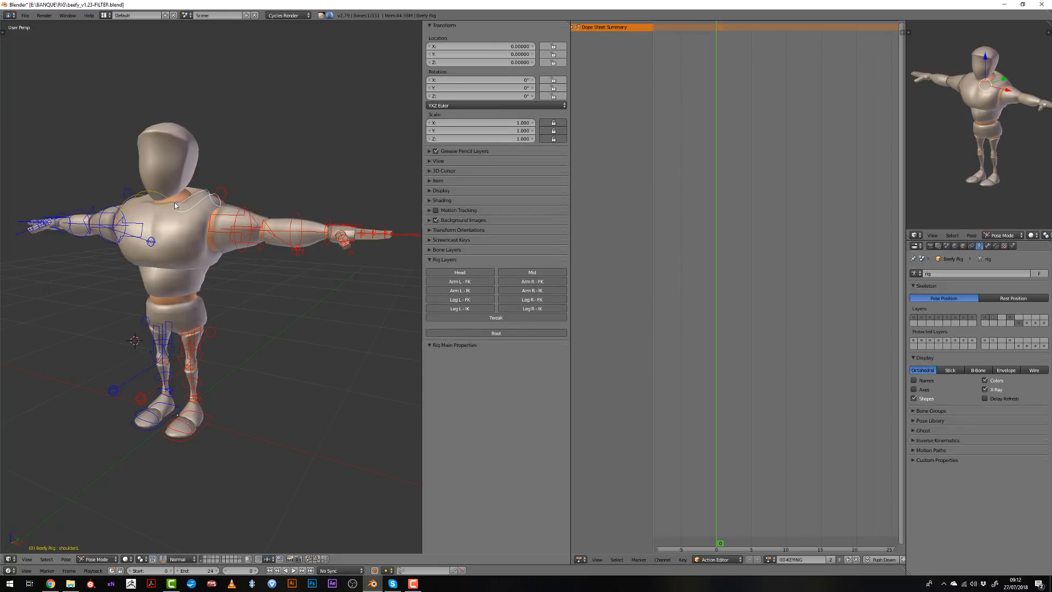
key("i")
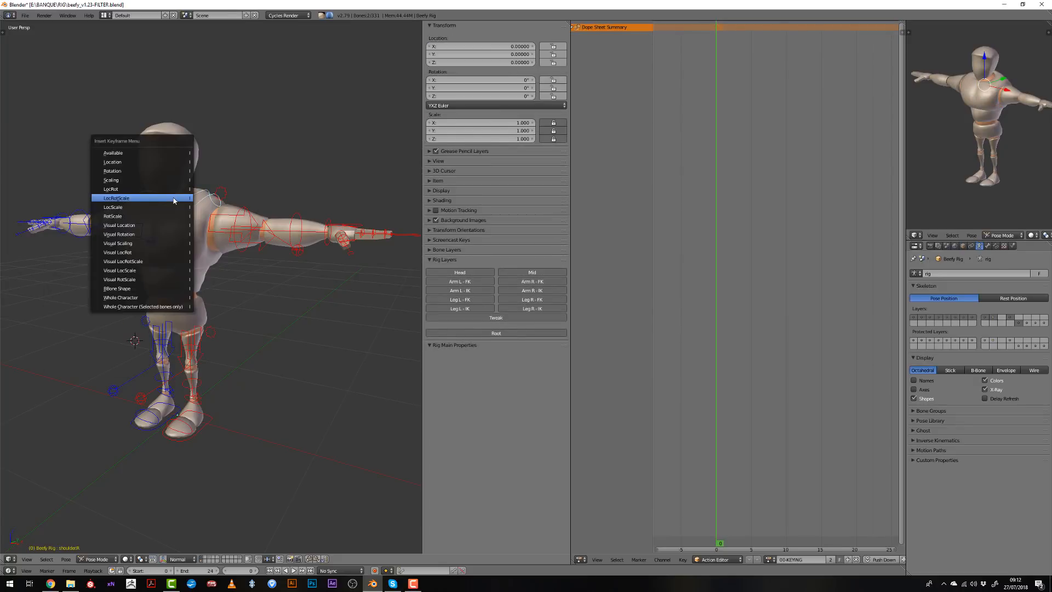
left_click(117, 198)
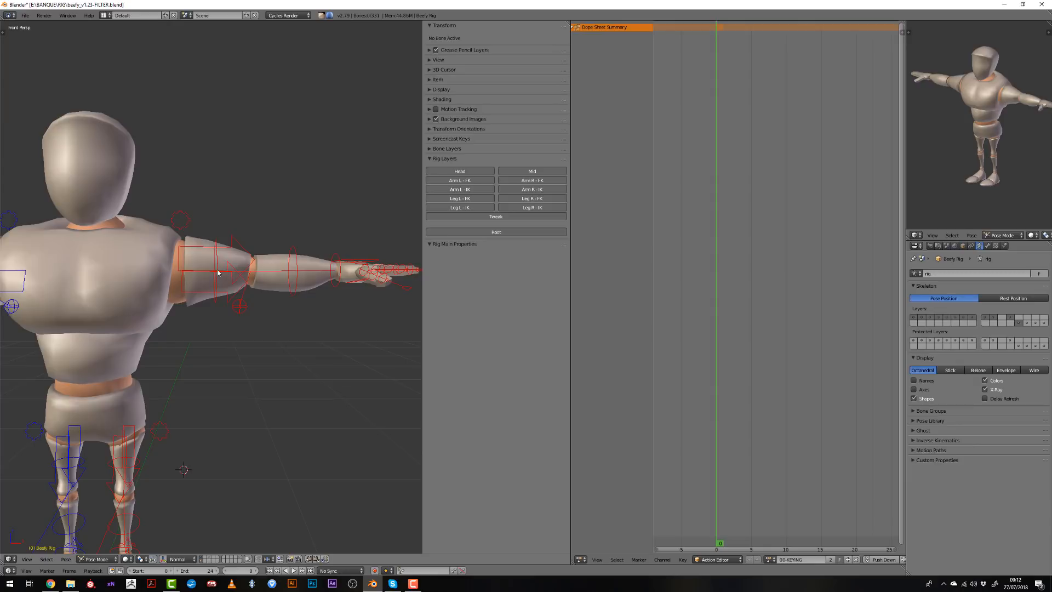
- Keyframe the left upper arm controller (LocRot) and the upper arm IK target
left_click(292, 265)
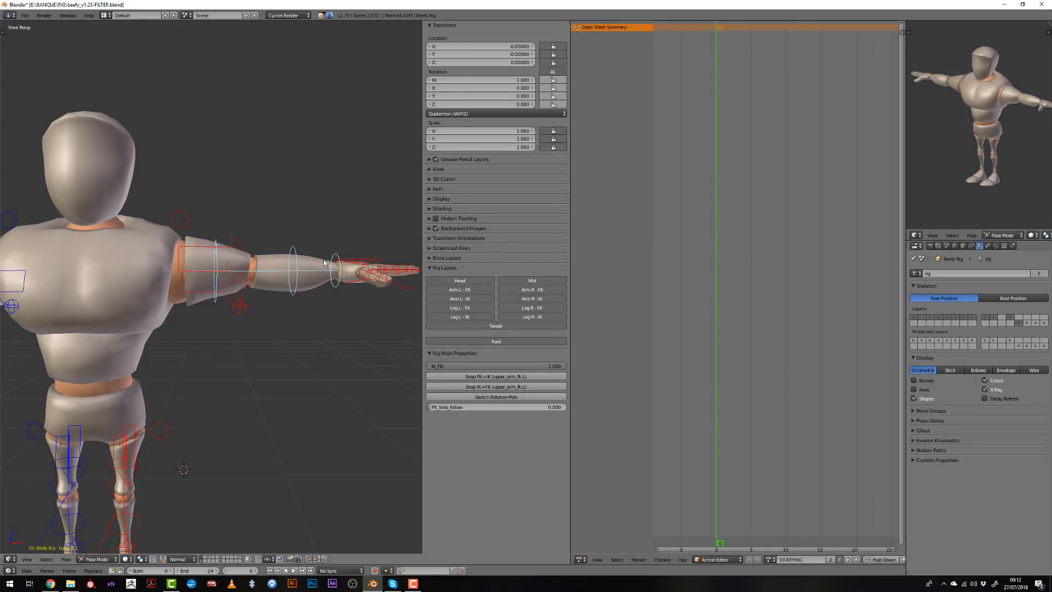
key("i")
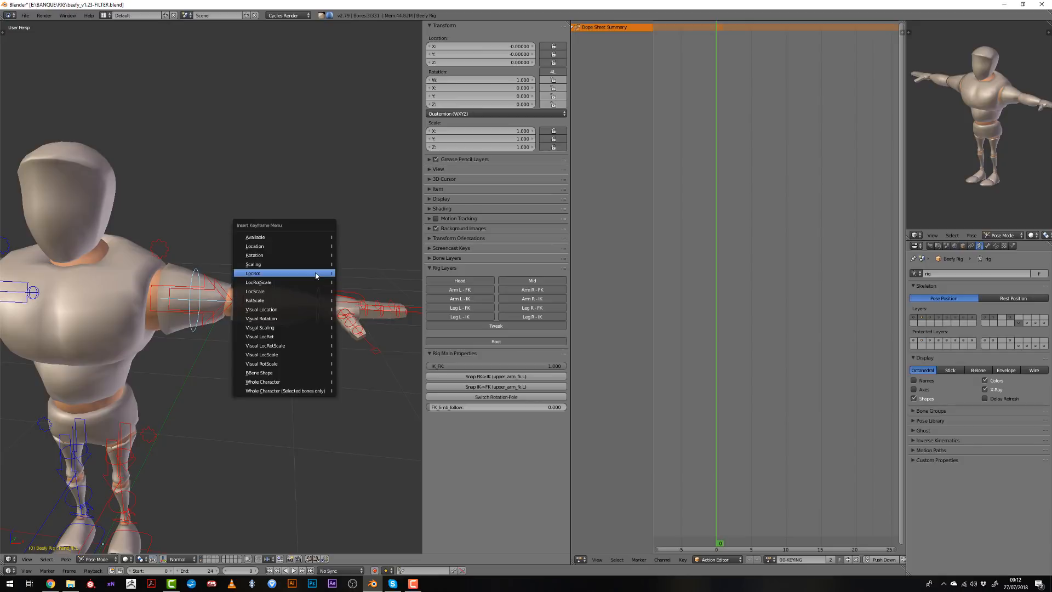
left_click(253, 273)
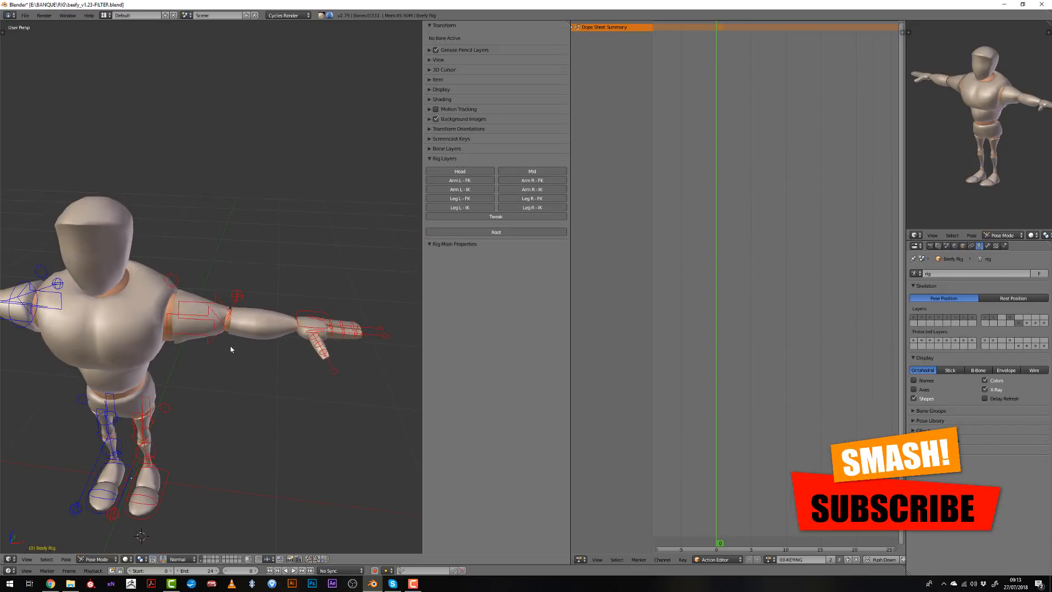
left_click(295, 316)
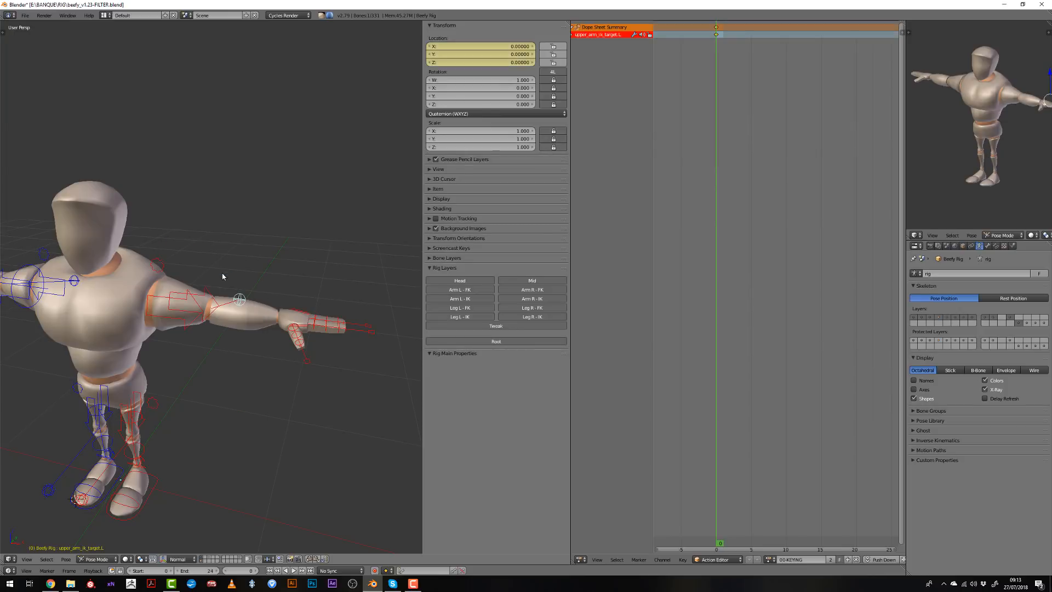
key("i")
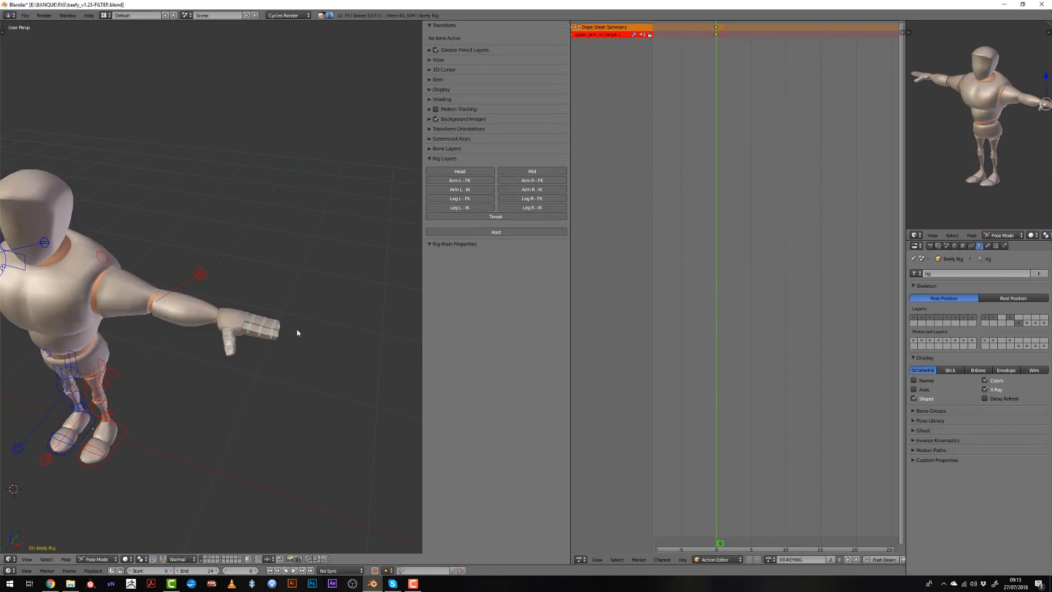
- Keyframe the right upper arm's location and the right hand's finger master controllers
left_click_drag(298, 334, 204, 286)
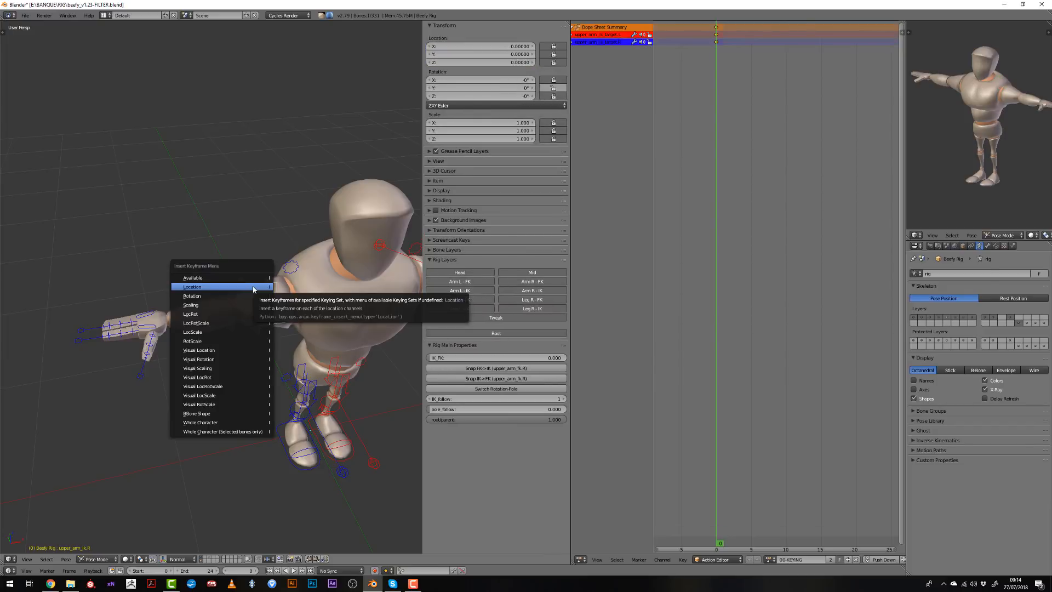
left_click(192, 286)
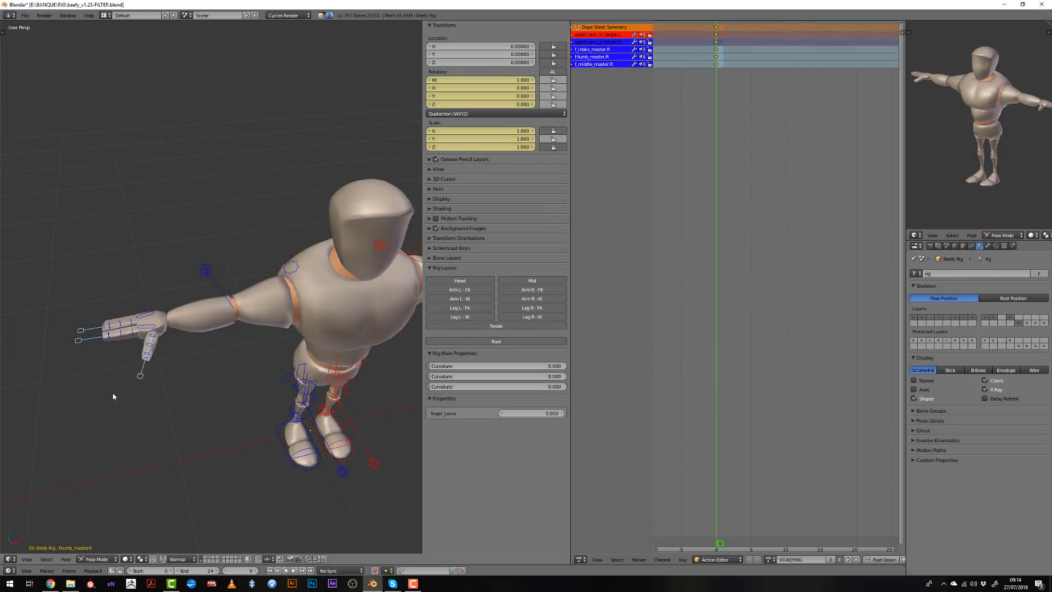
key("i")
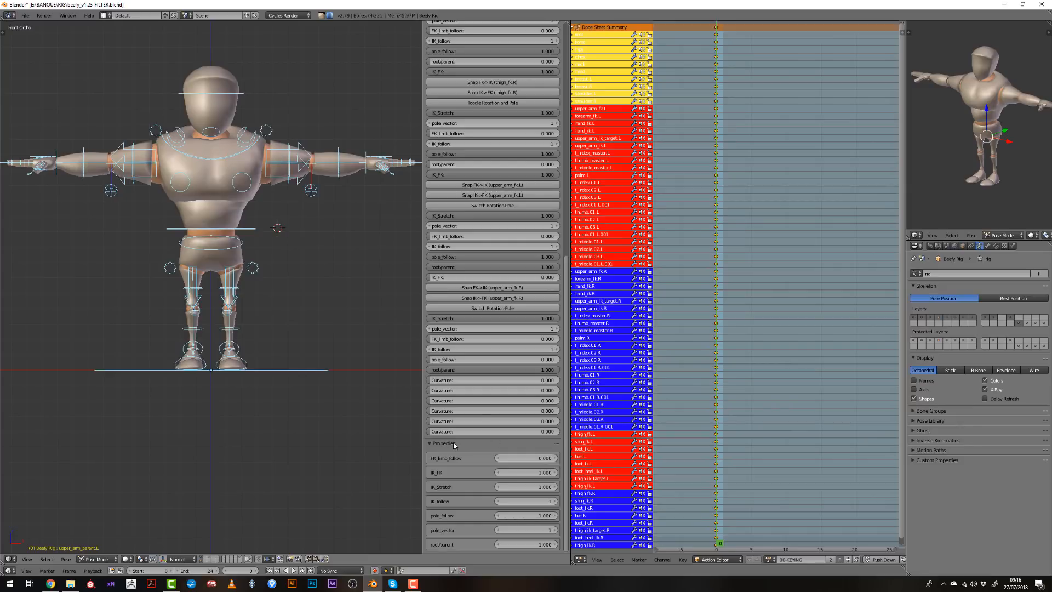
- Keyframe Beefy's custom rig properties, such as the IK/FK switches and head and neck follow
left_click(430, 442)
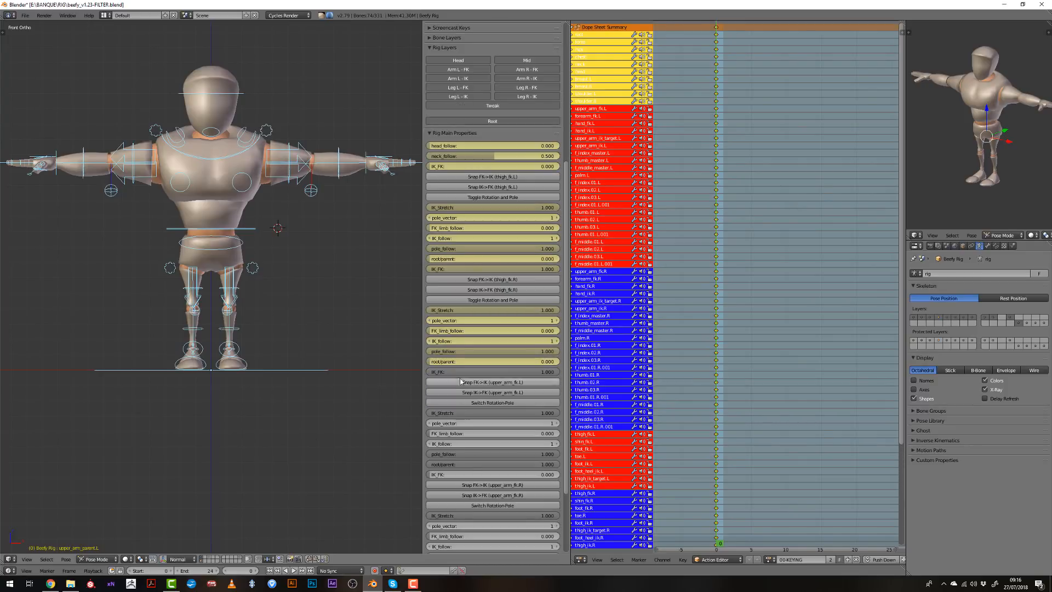
scroll("down", 3)
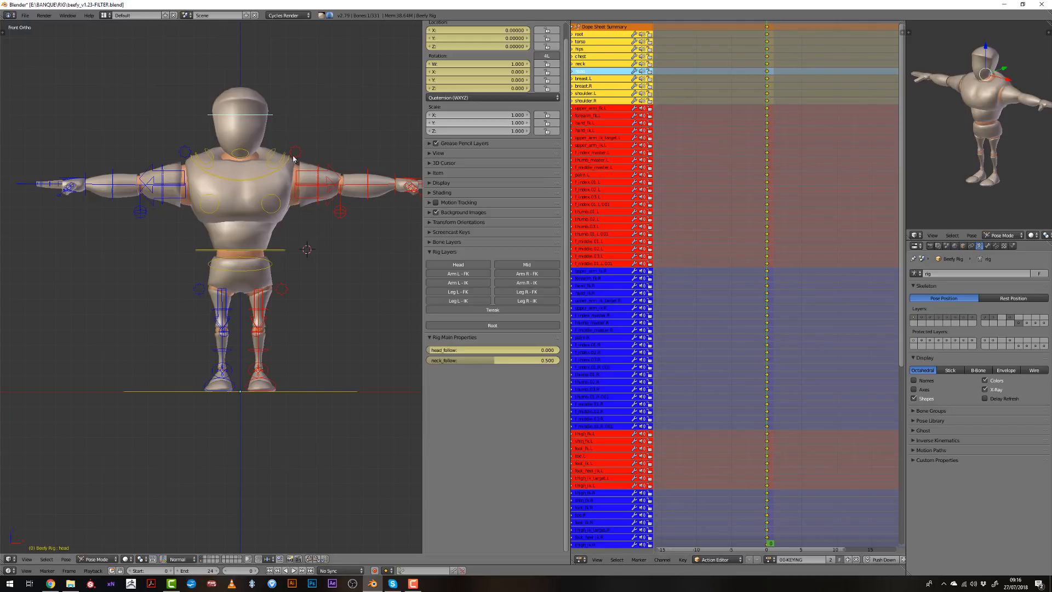
- Insert a LocRot keyframe on the head controller
key("i")
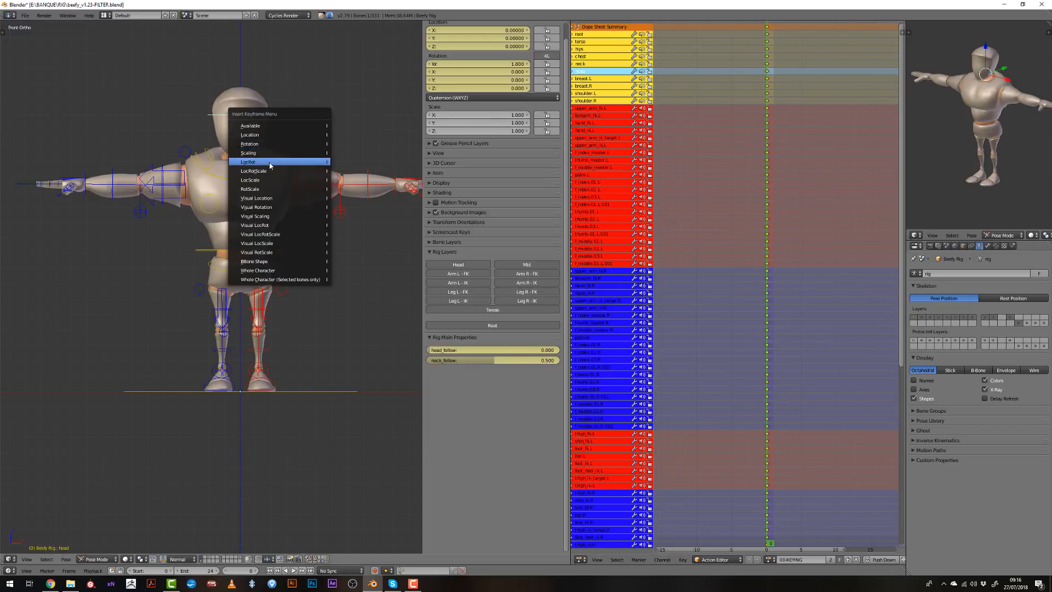
left_click(249, 162)
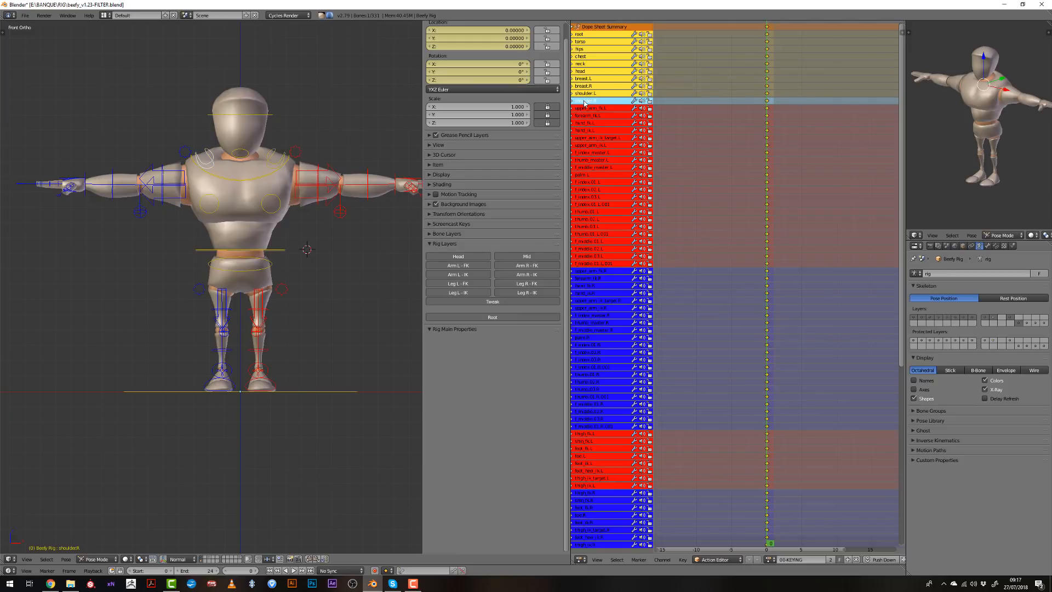
- In the Action Editor, select the right shoulder channel and expand a left index finger bone's location channels
left_click(597, 108)
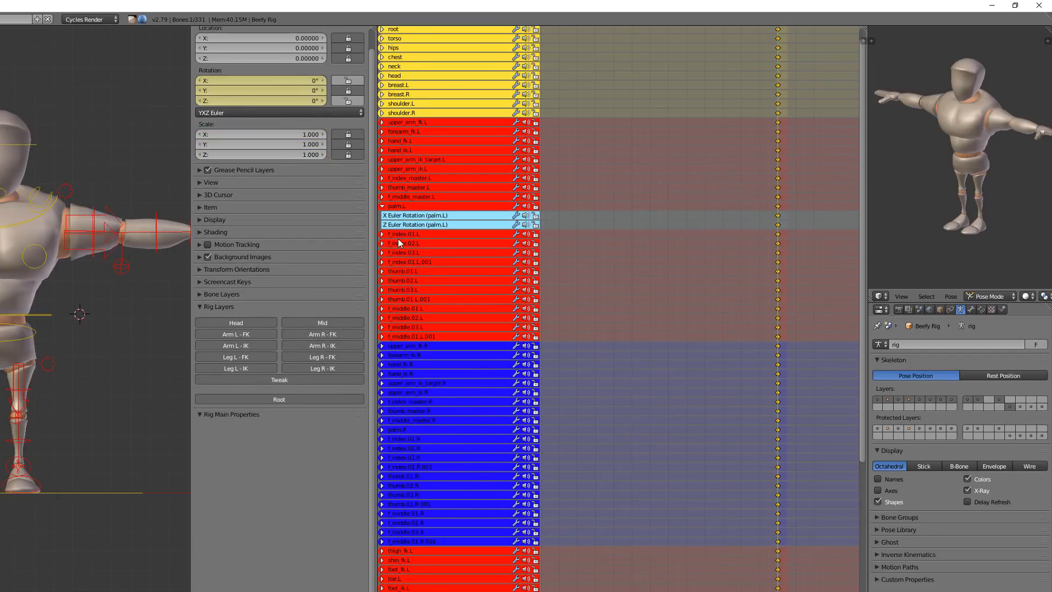
left_click(382, 234)
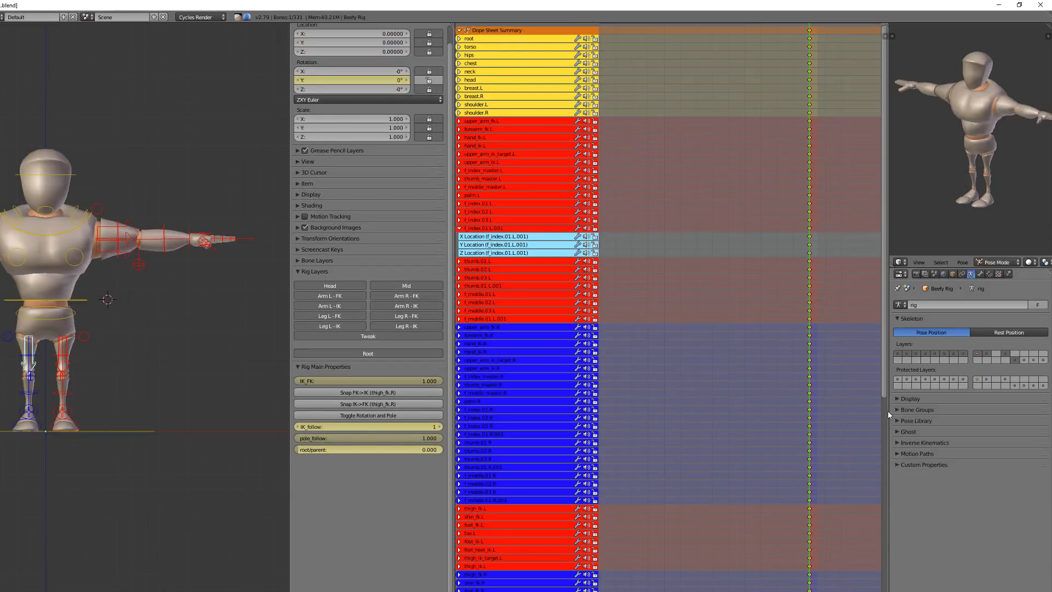
- In Bone Groups, switch one group to a theme colour set and Leg.R to theme set 06
left_click(916, 409)
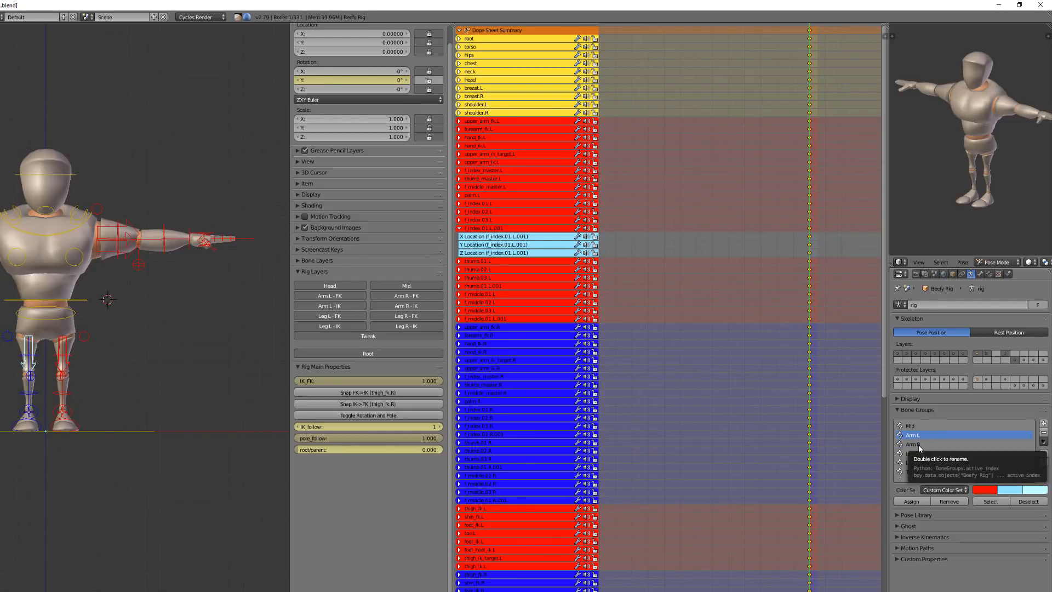
left_click(943, 489)
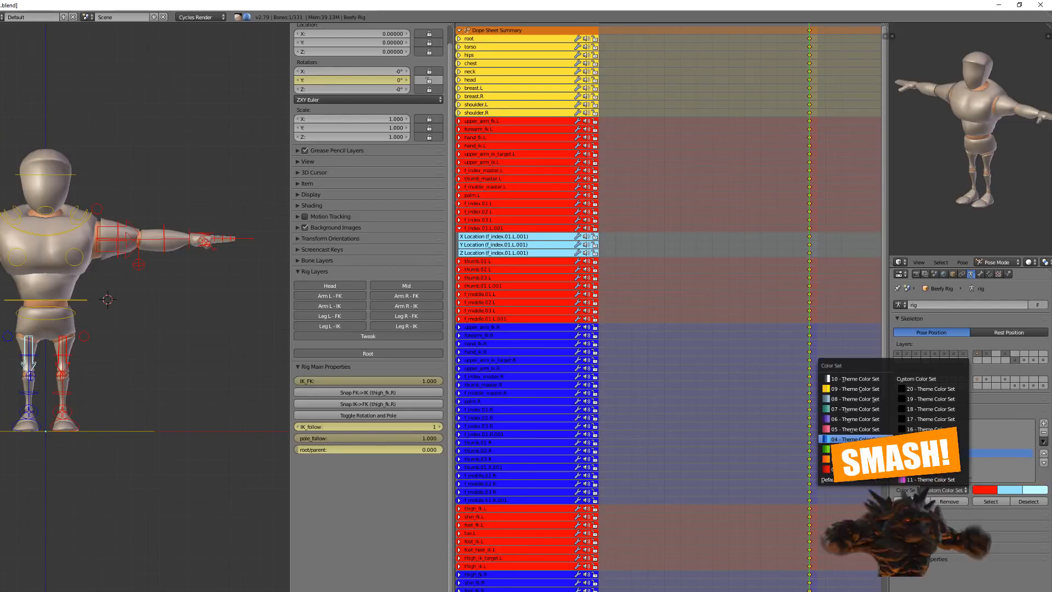
left_click(855, 408)
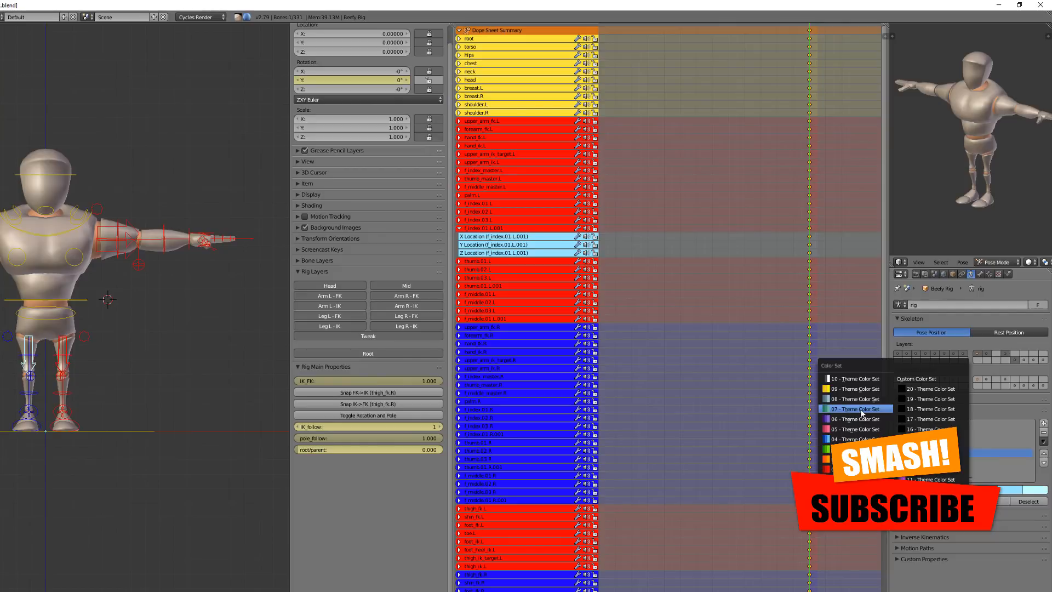
left_click(855, 409)
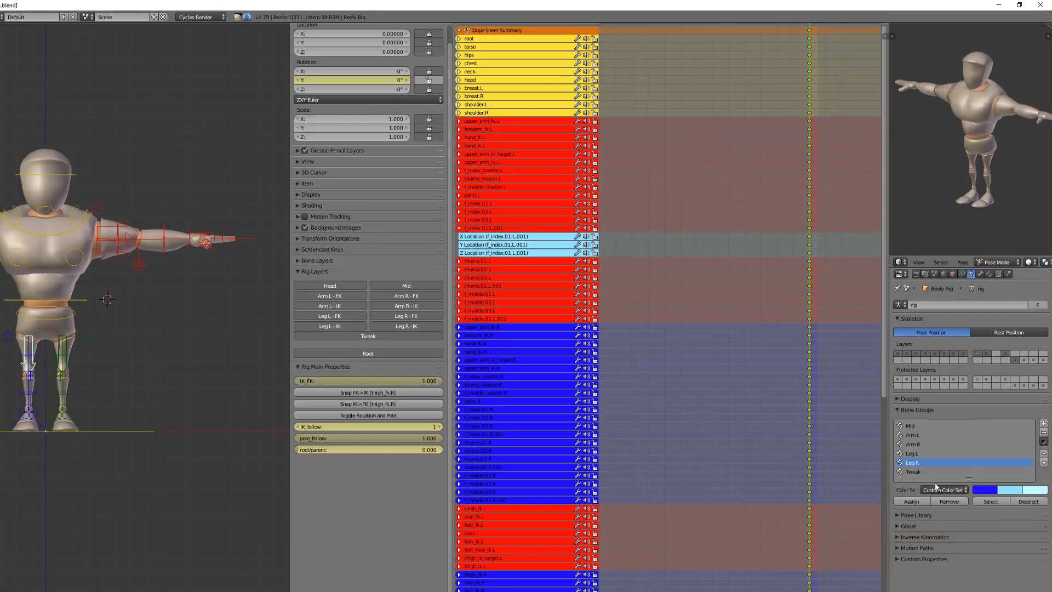
left_click(942, 490)
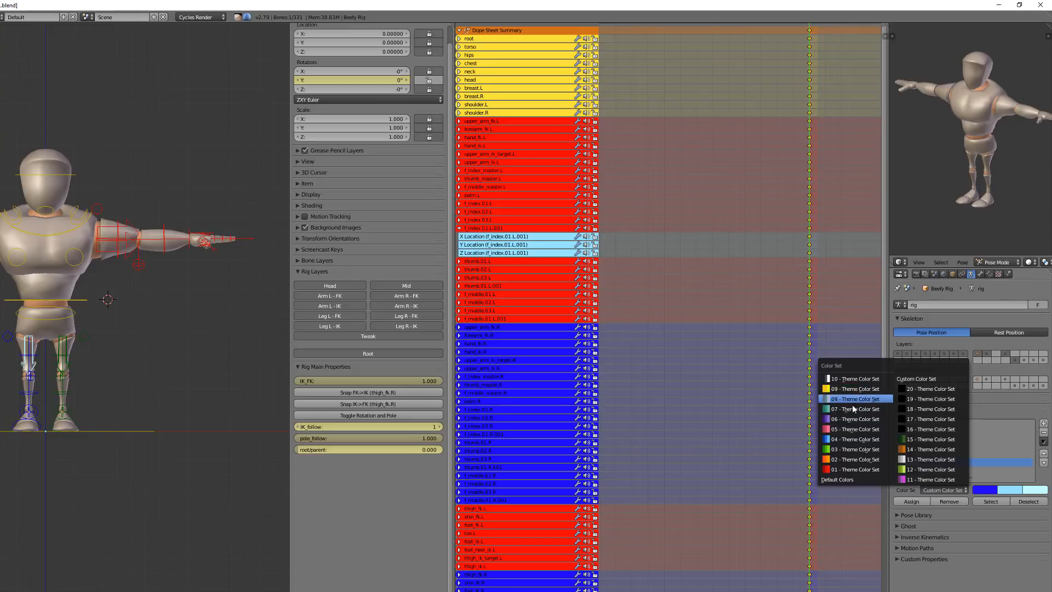
left_click(852, 419)
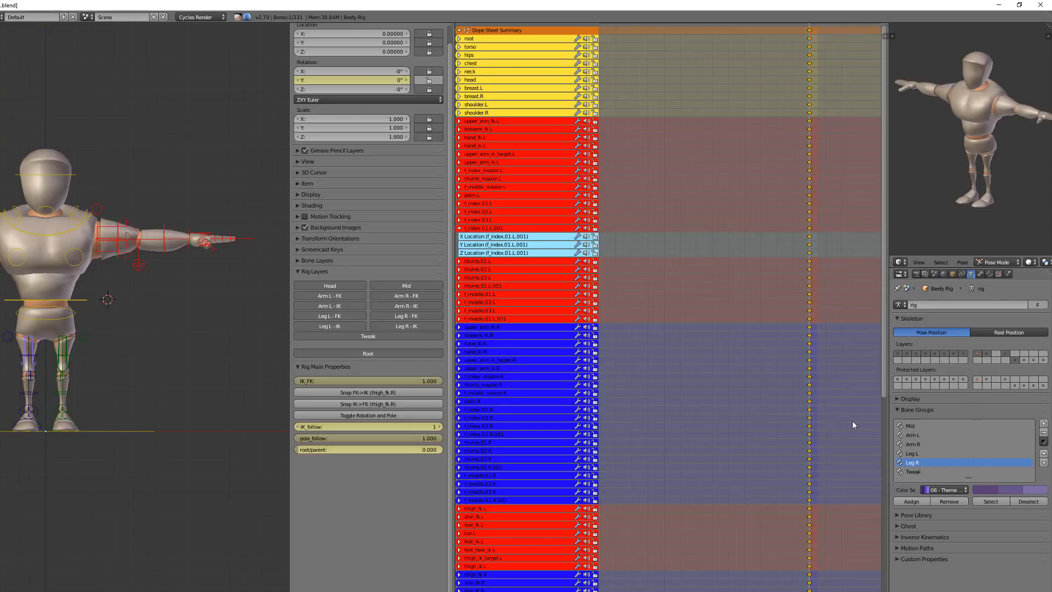